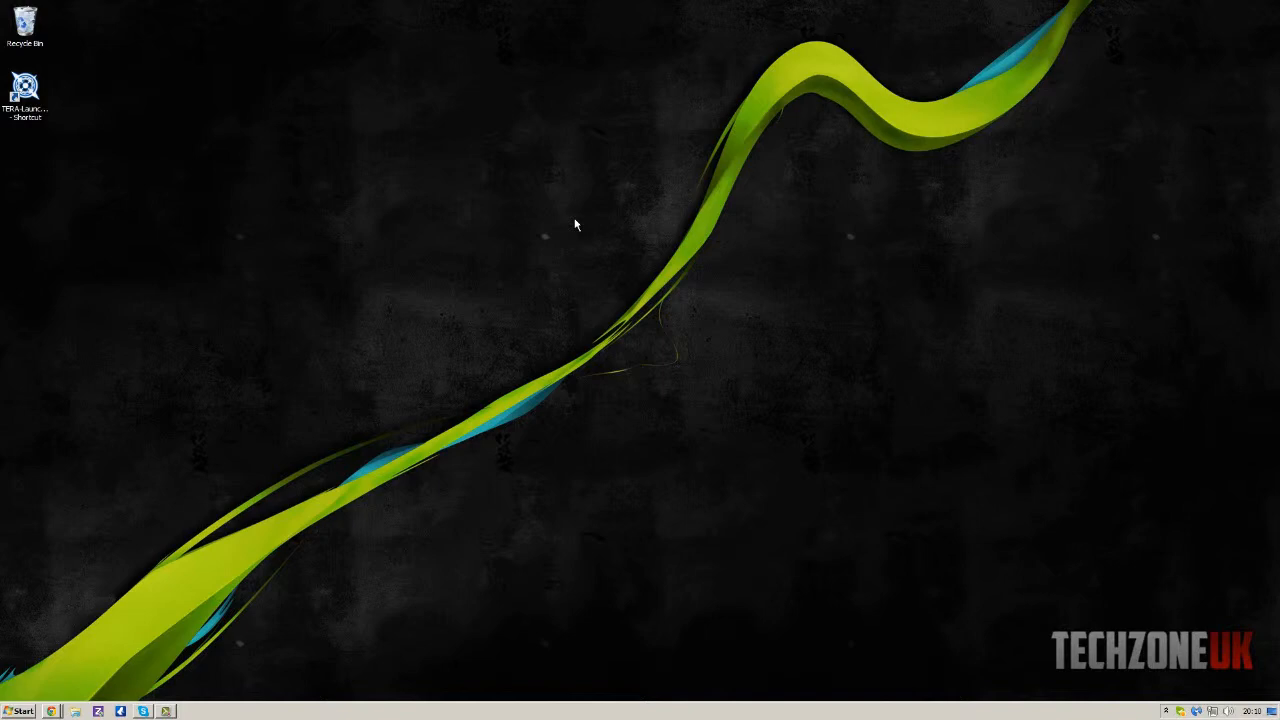
Launch AMD VISION Engine Control Center from the Windows 7 desktop context menu.
right_click(576, 224)
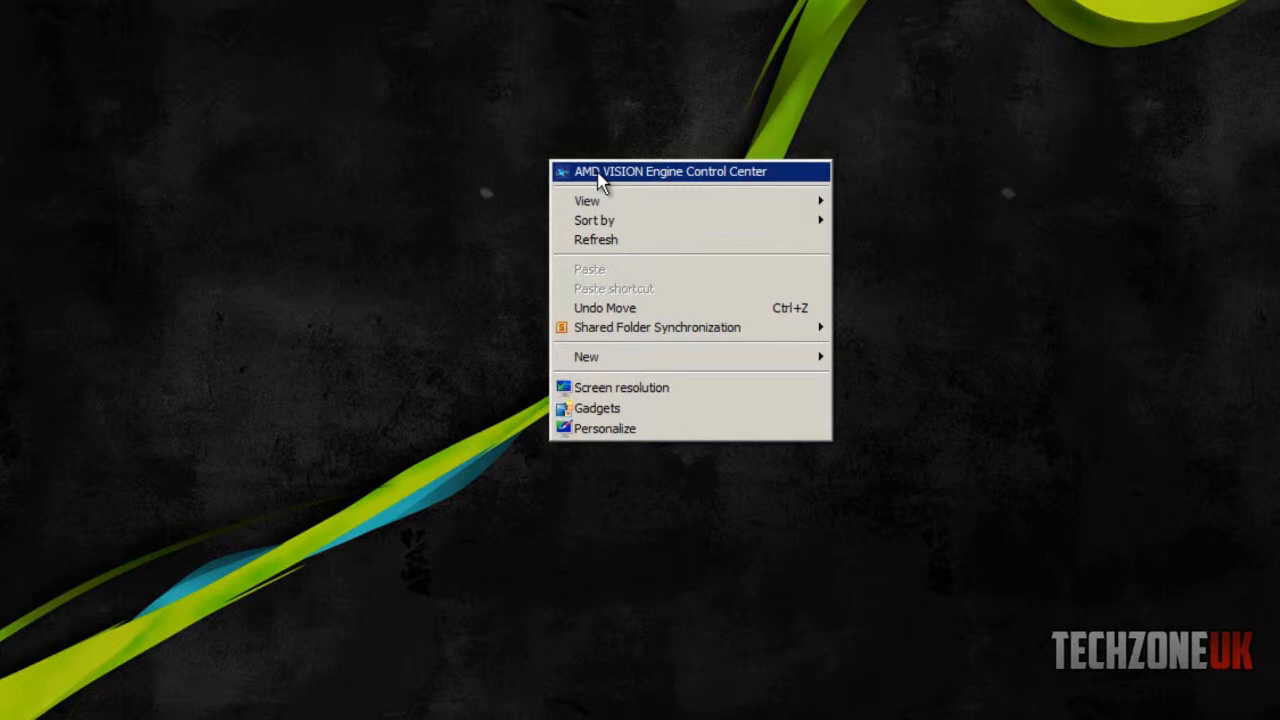
mouse_move(644, 184)
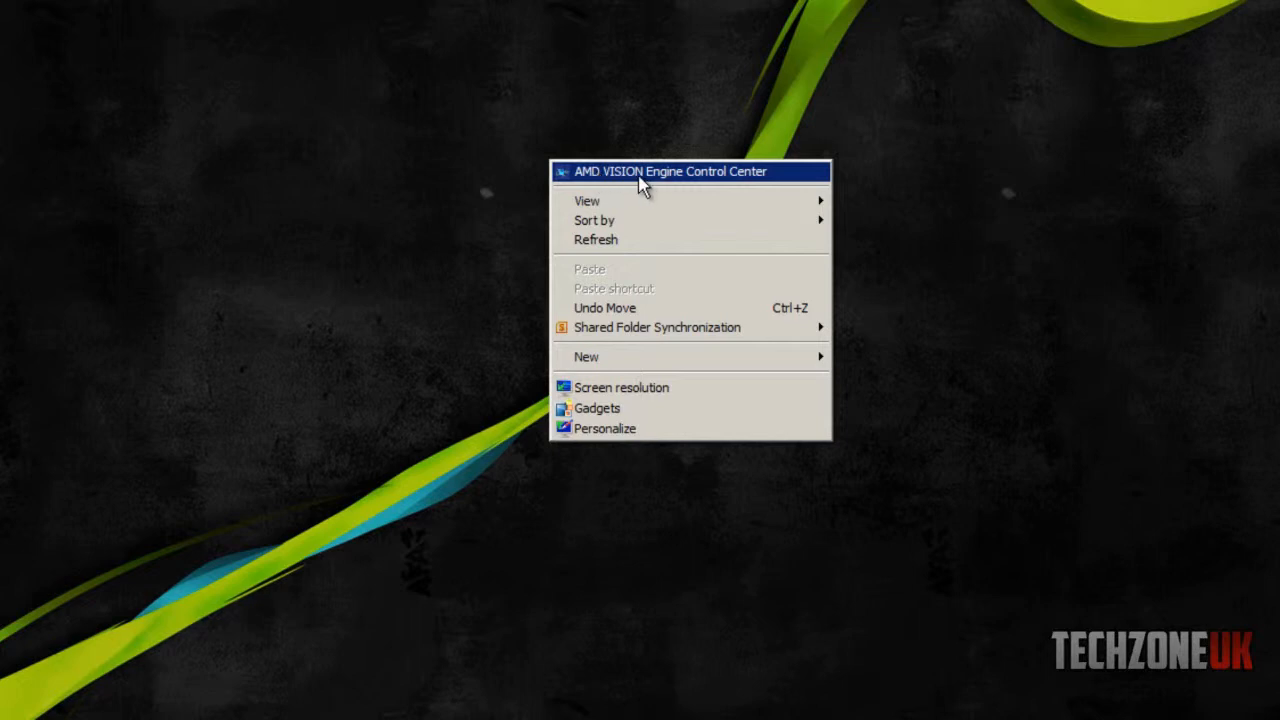
mouse_move(608, 188)
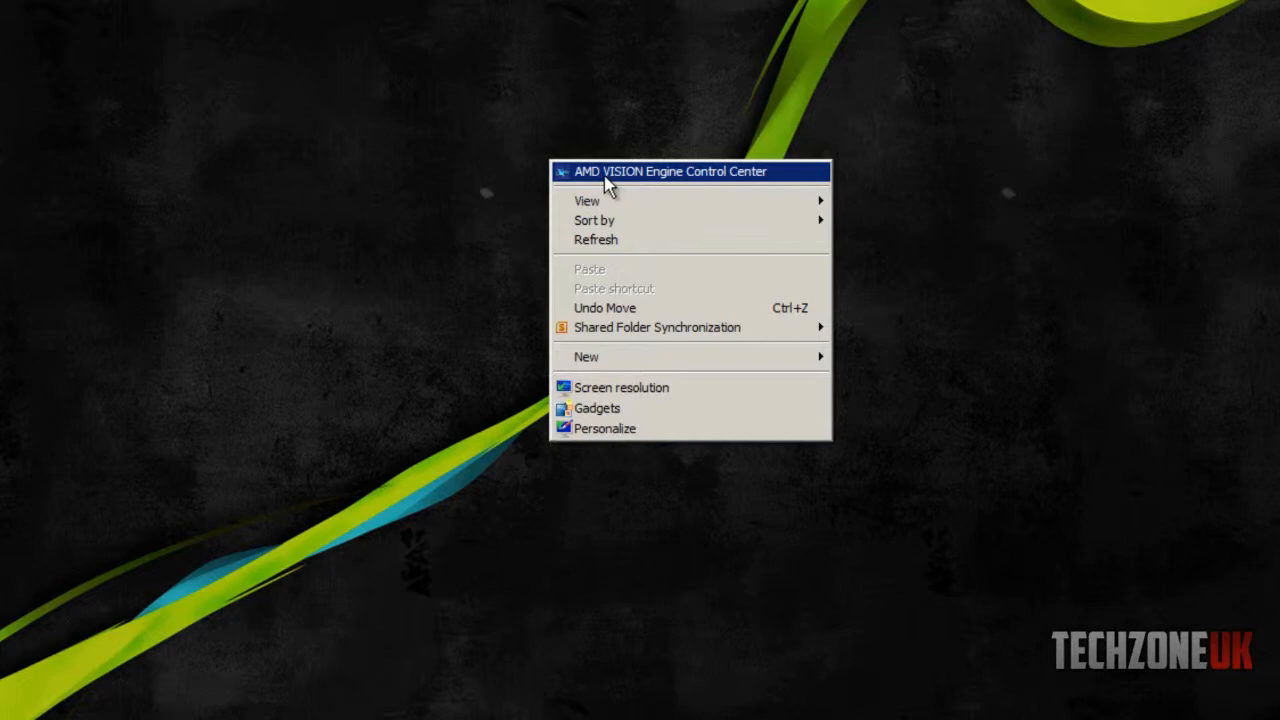
click(670, 172)
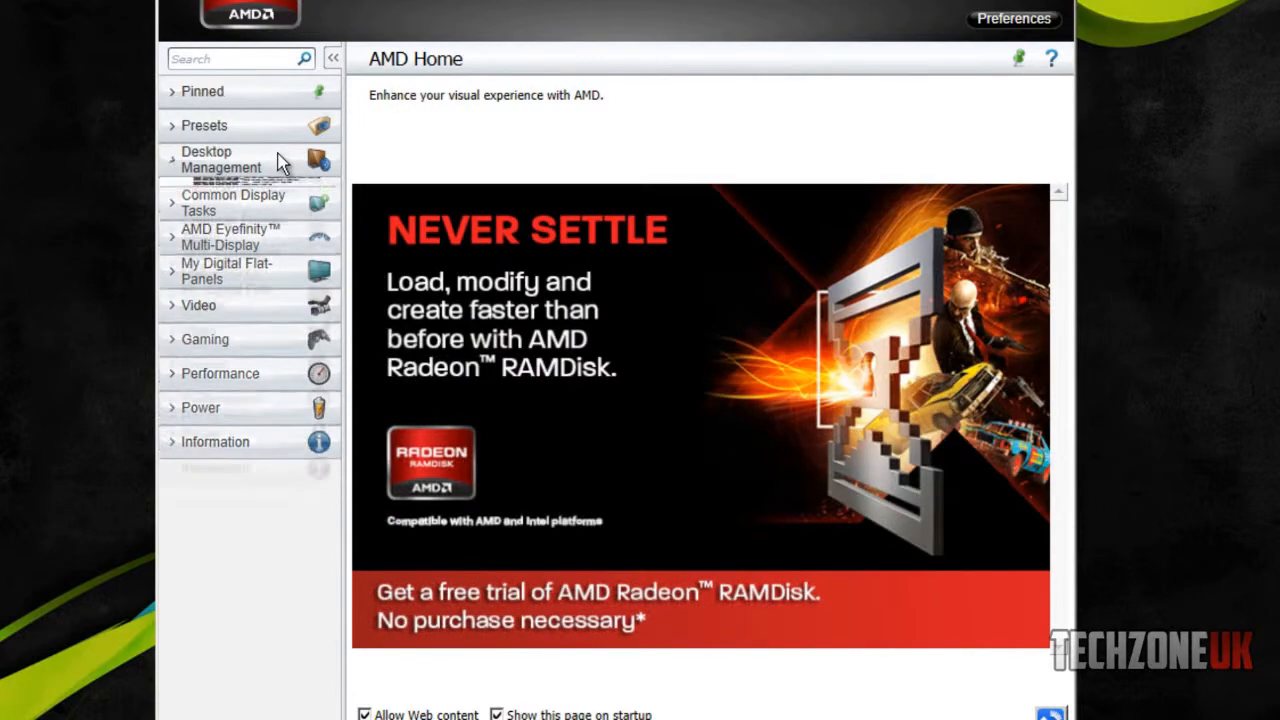
Go to Desktop Management > Creating and Arranging Desktops and review options for desktops 2 and 1.
click(220, 160)
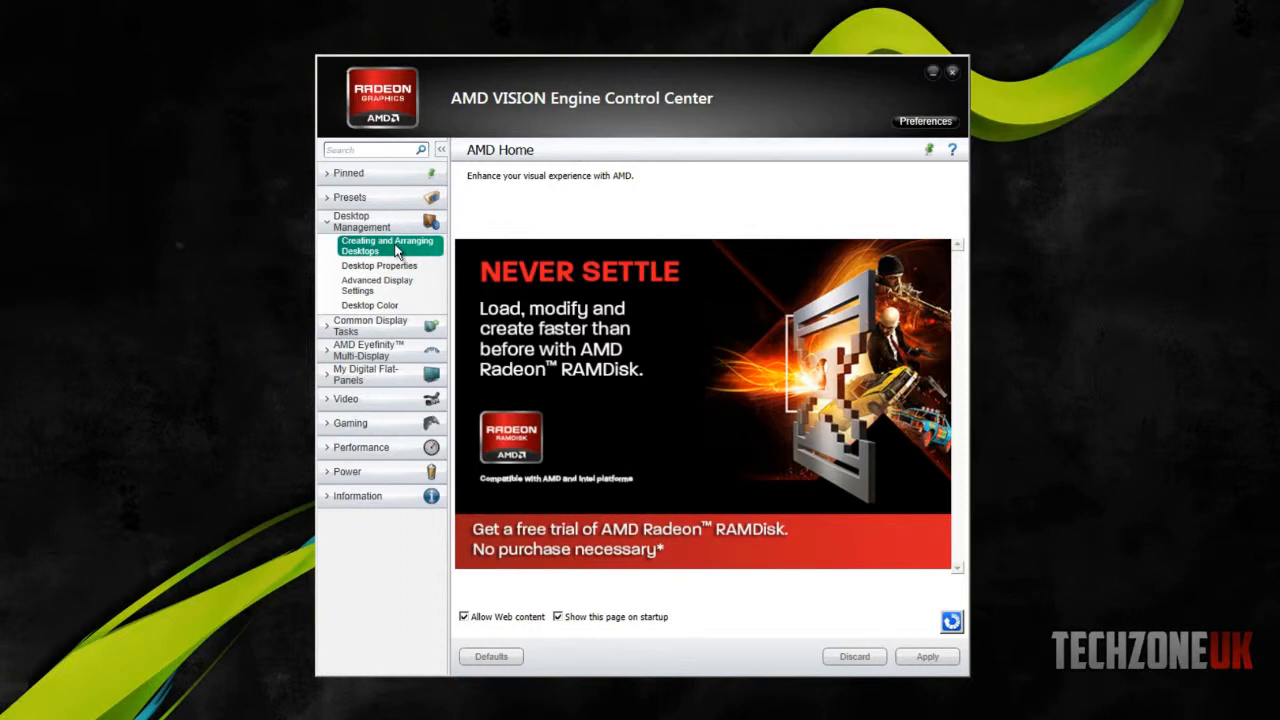
click(386, 244)
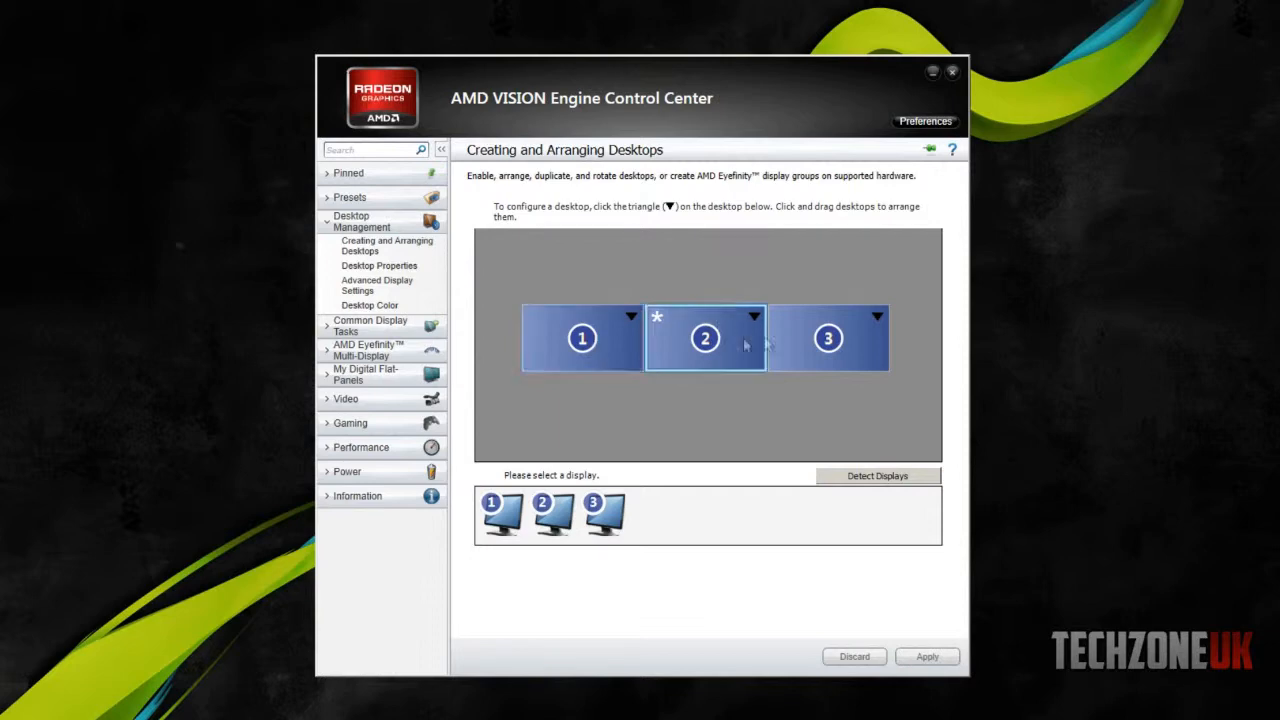
click(828, 336)
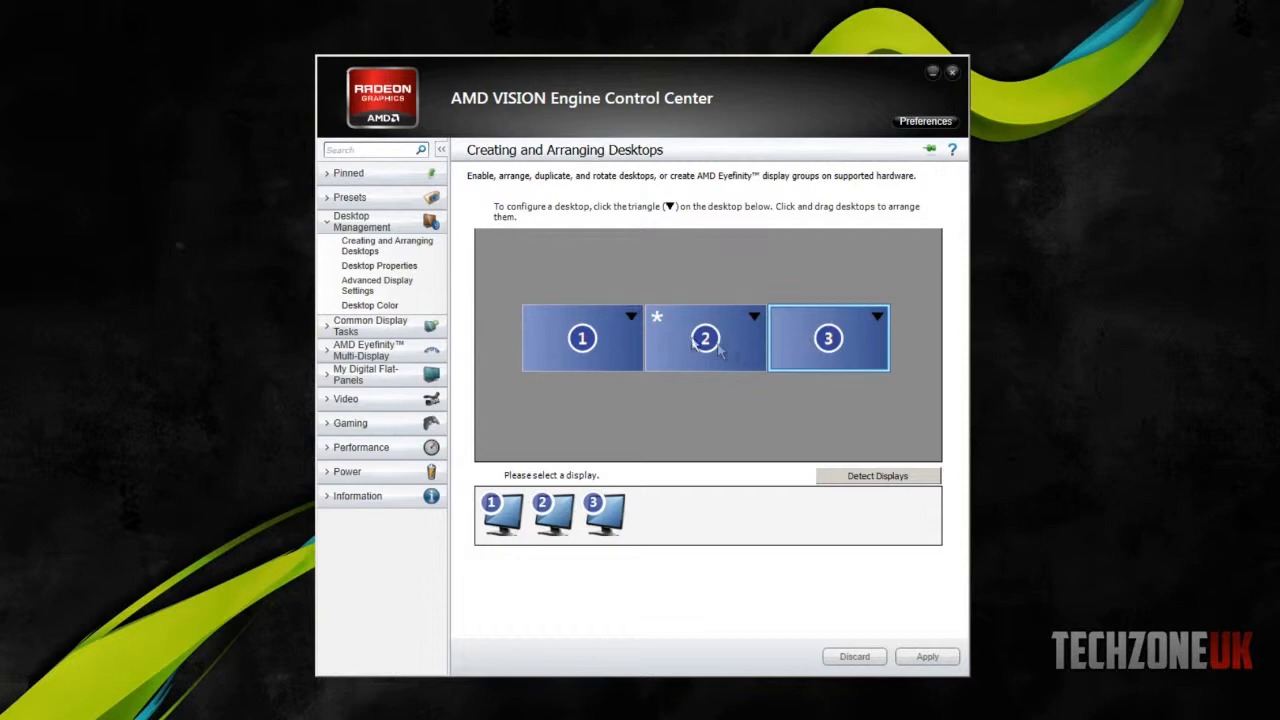
click(754, 316)
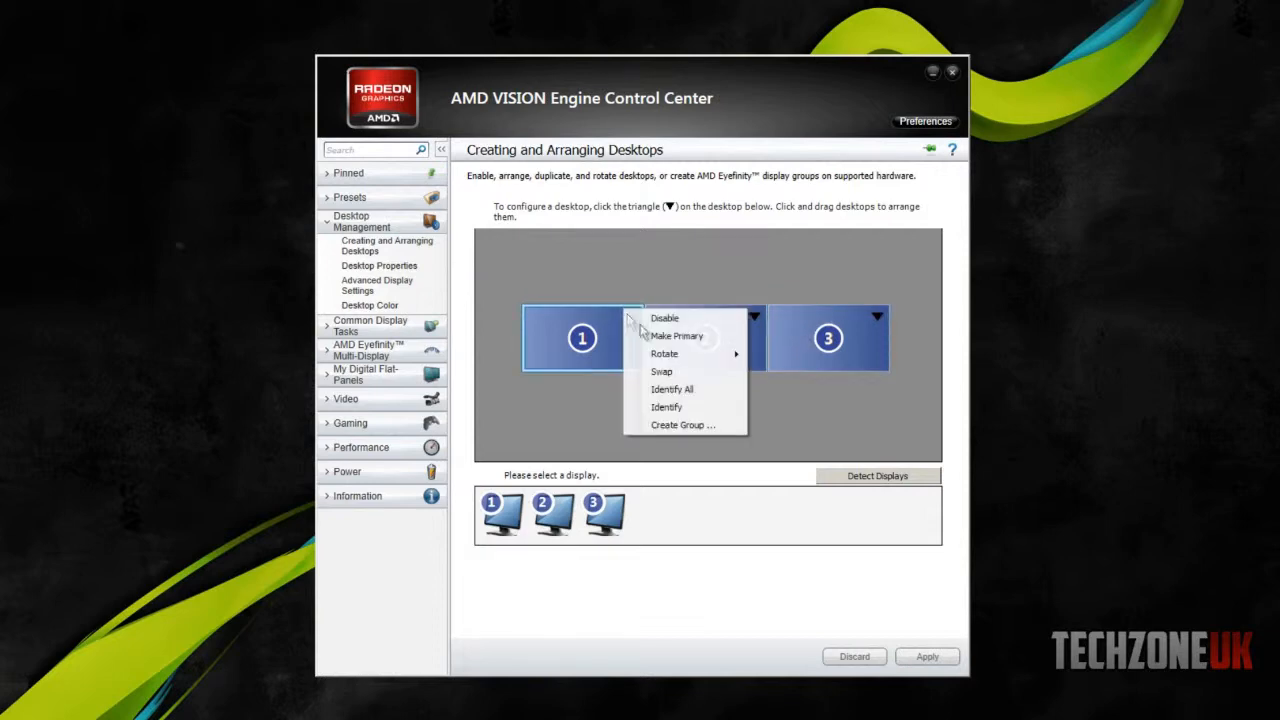
mouse_move(684, 424)
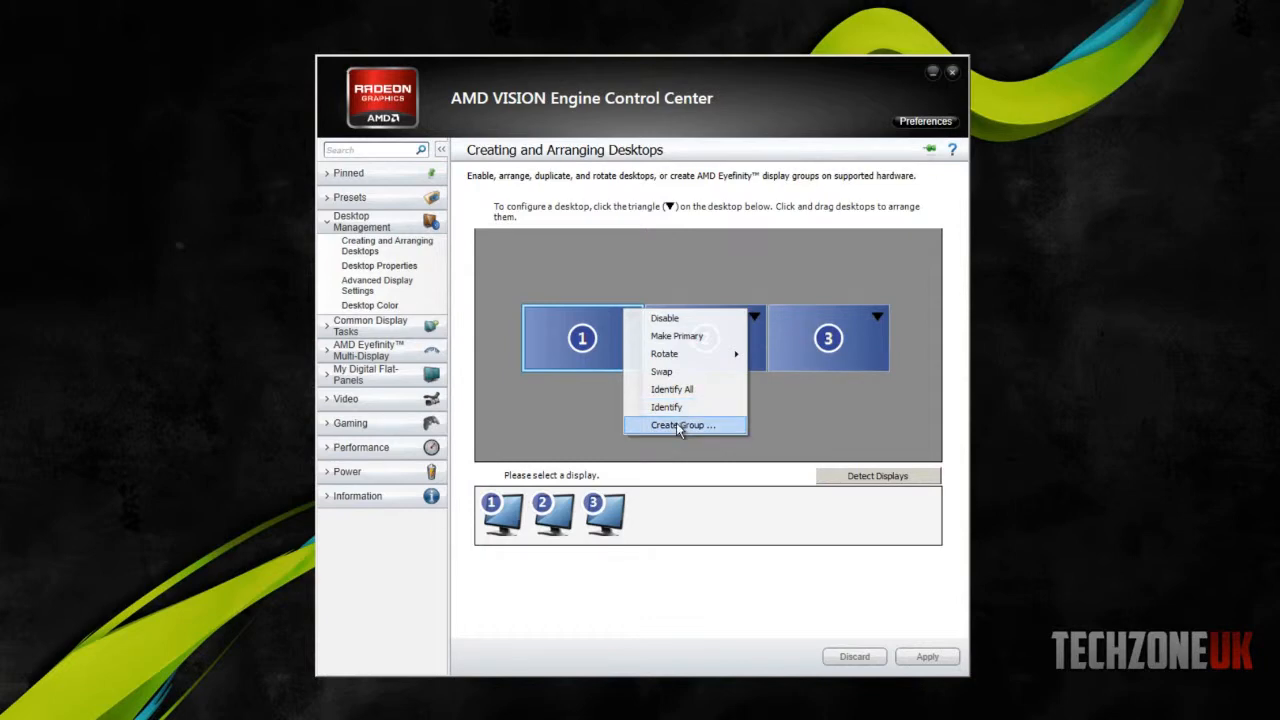
mouse_move(684, 370)
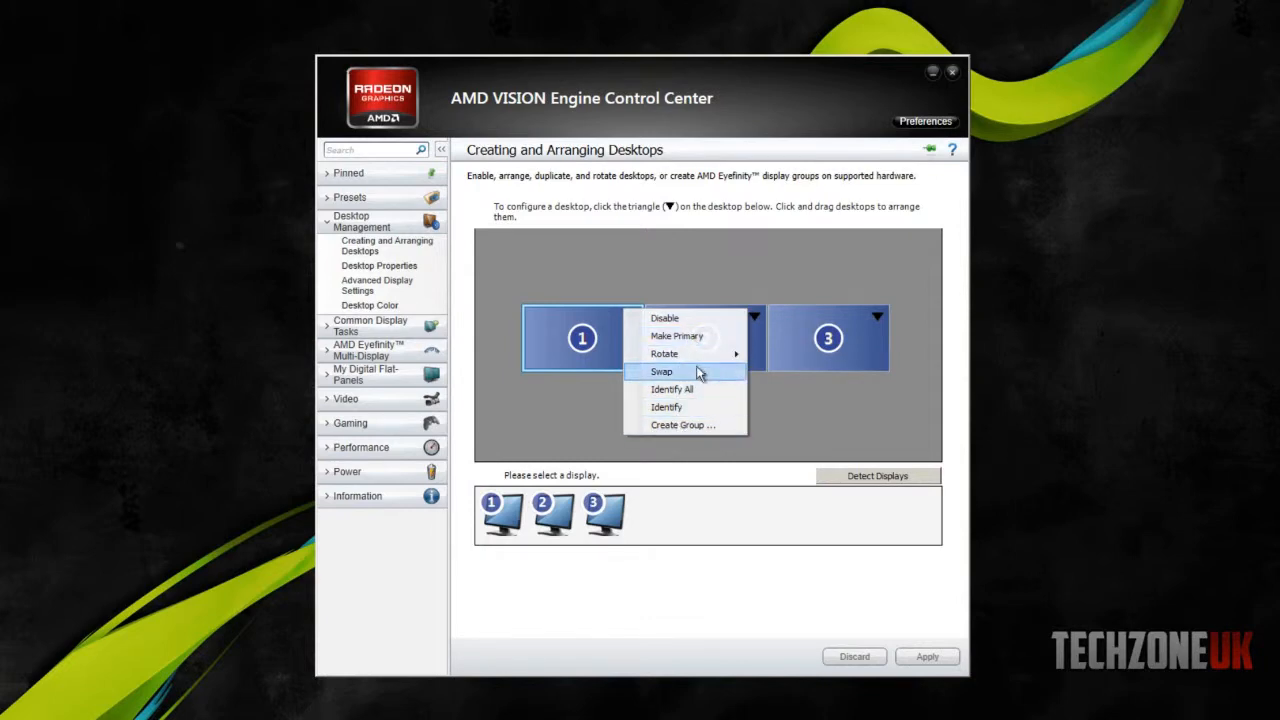
click(660, 370)
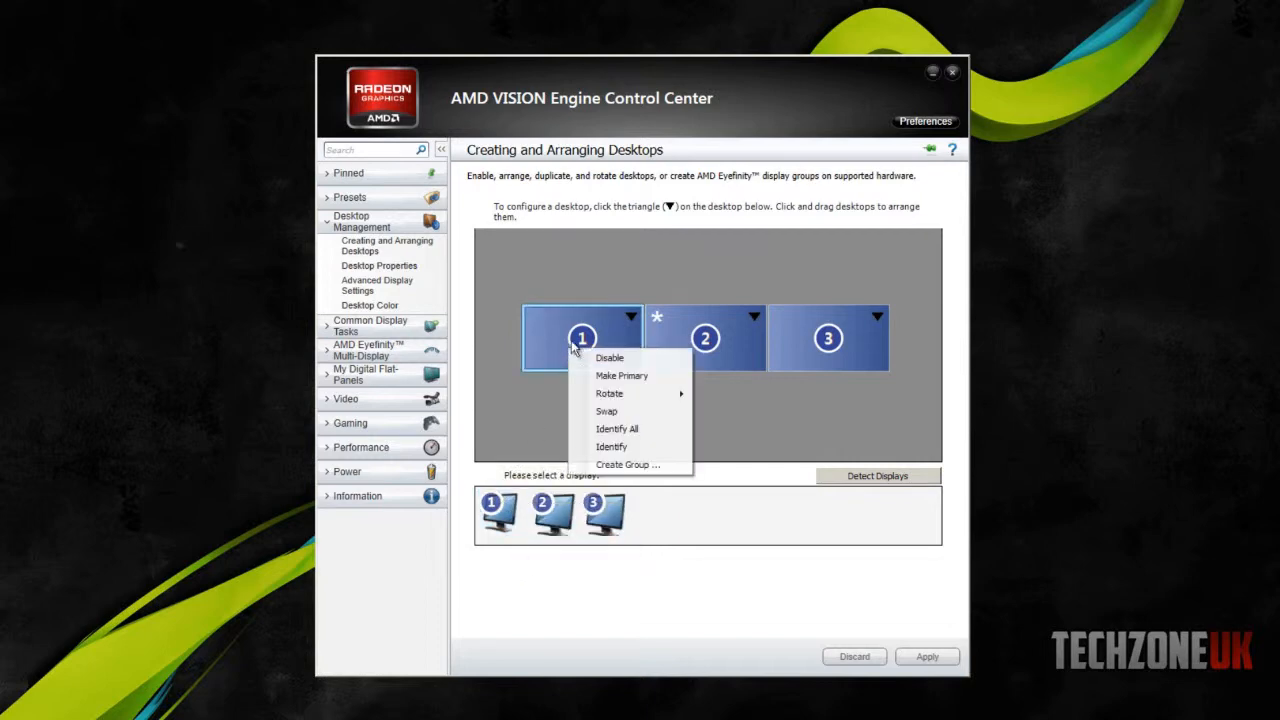
click(616, 570)
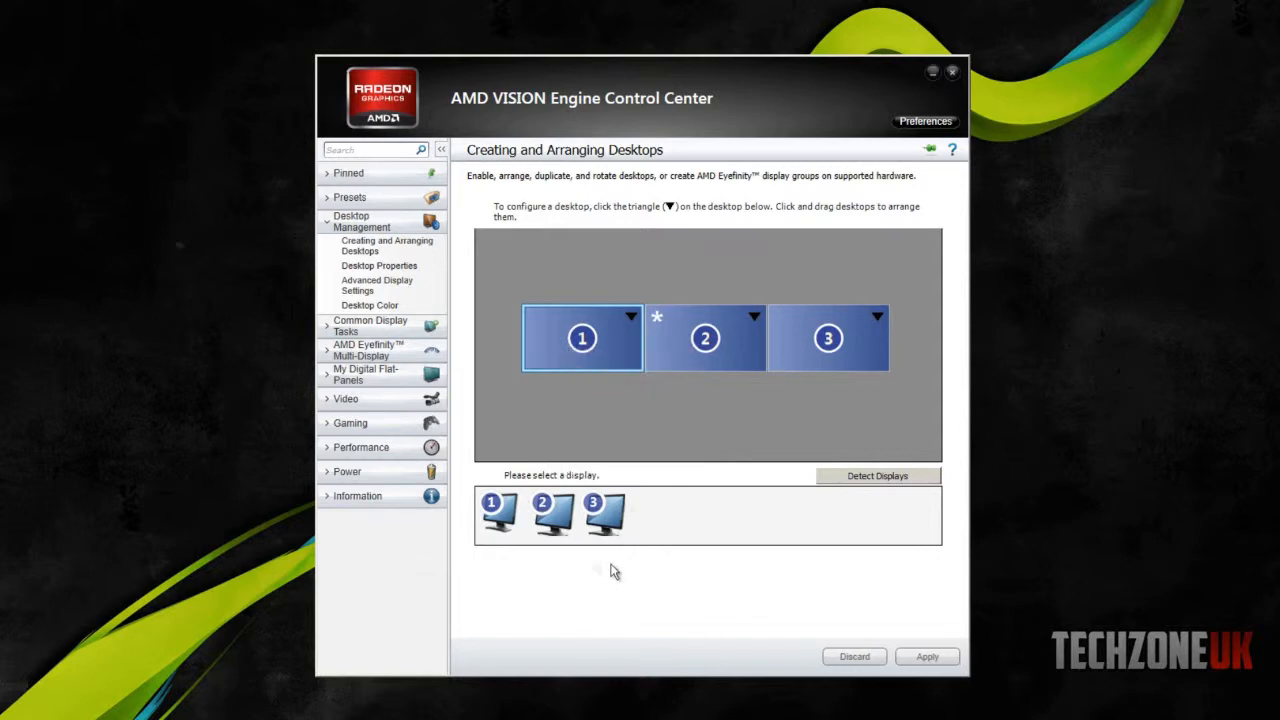
mouse_move(540, 518)
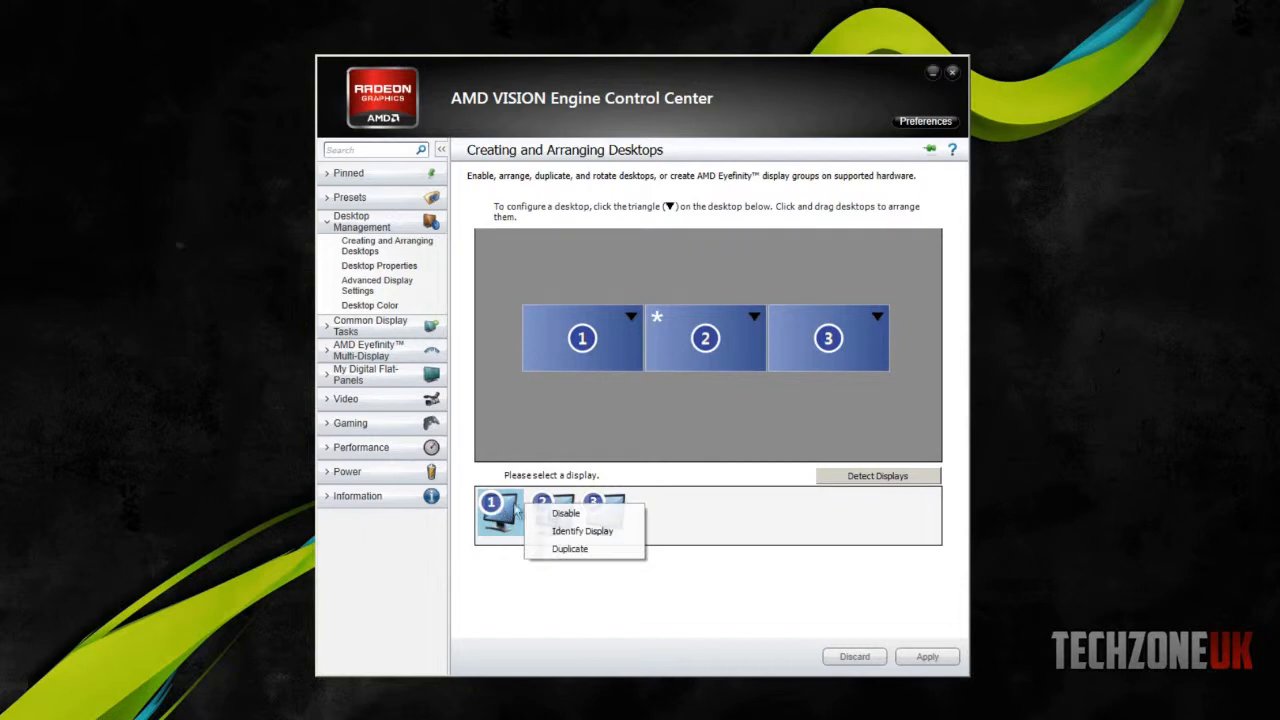
Make display 1 duplicate desktop 2 and keep the new configuration, leaving two desktops.
click(568, 548)
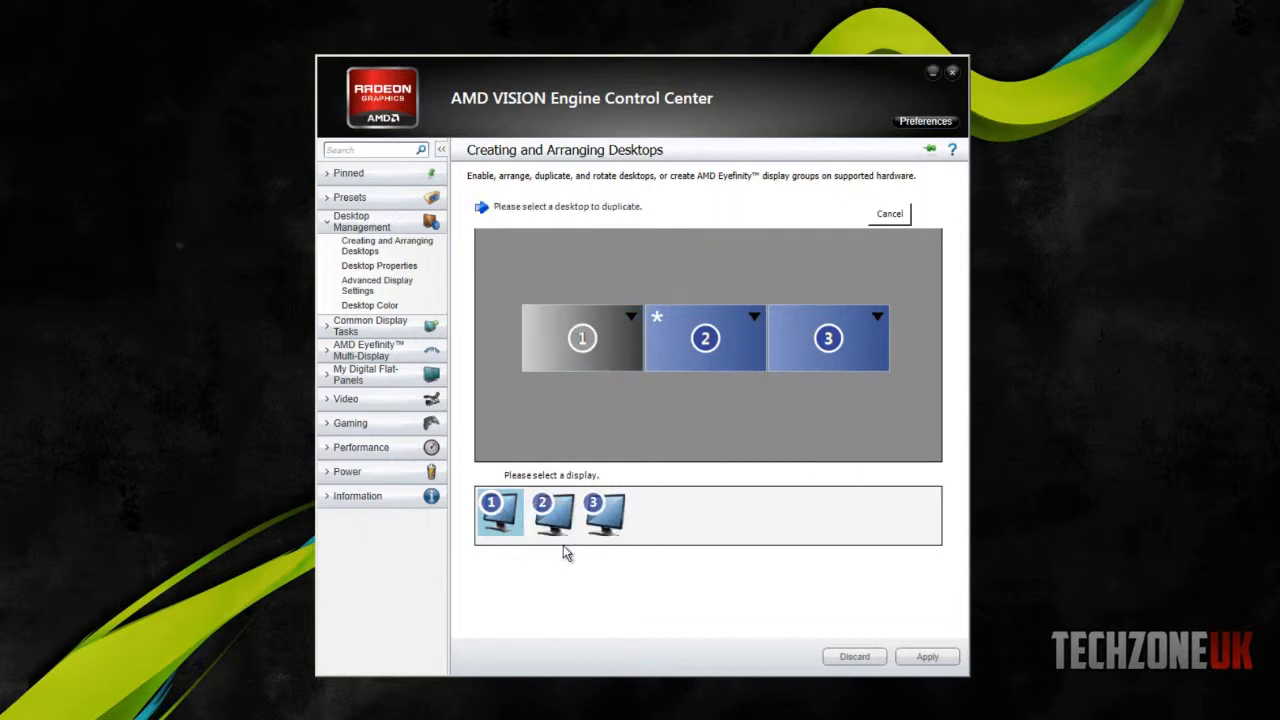
mouse_move(518, 220)
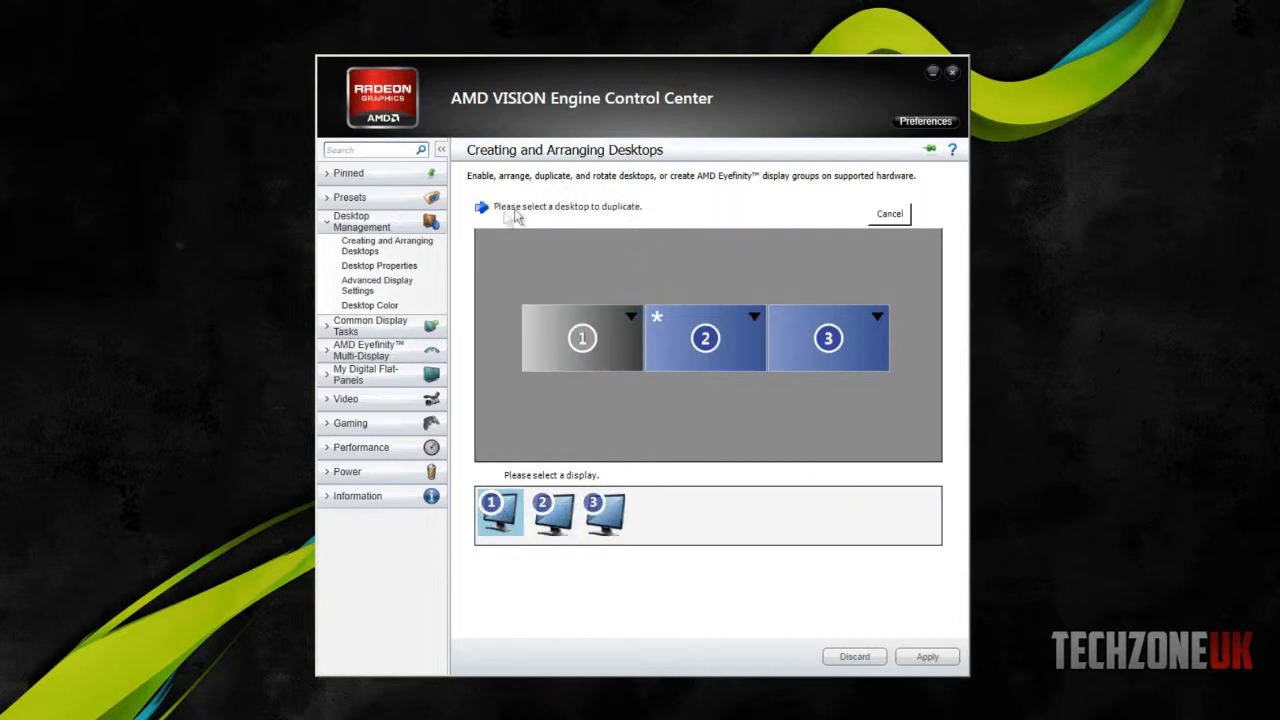
mouse_move(648, 294)
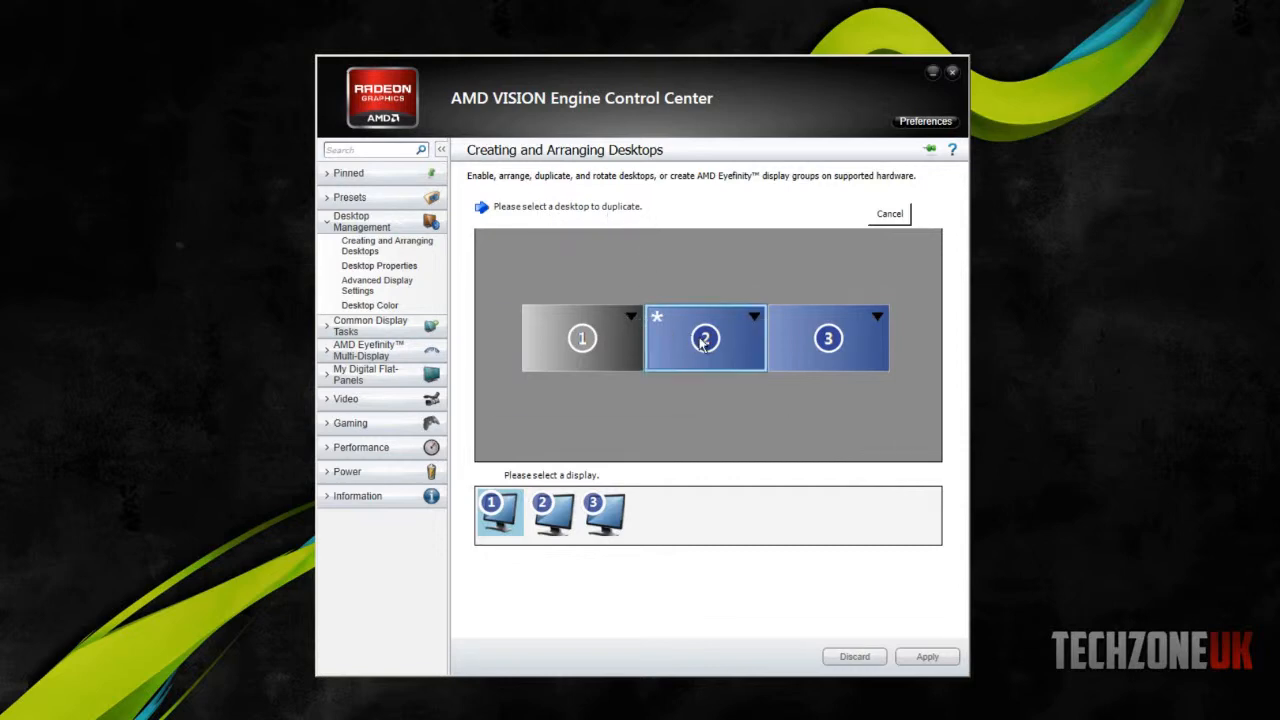
click(704, 336)
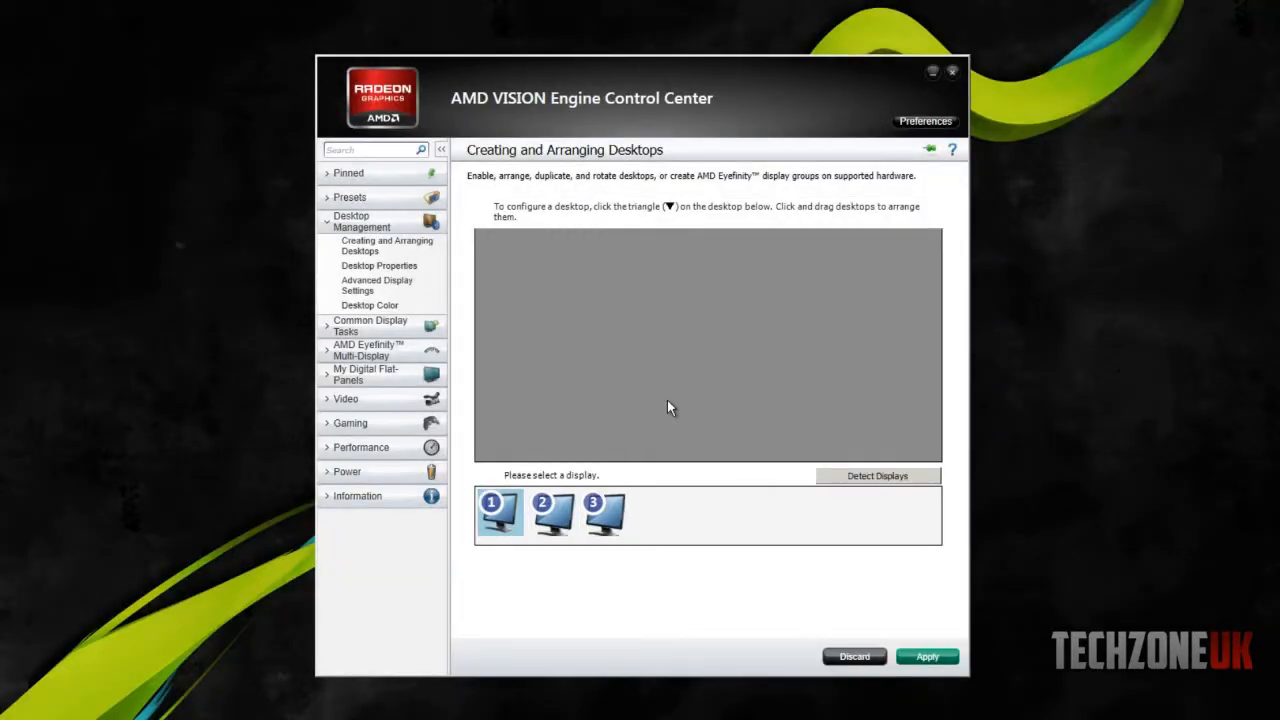
click(926, 656)
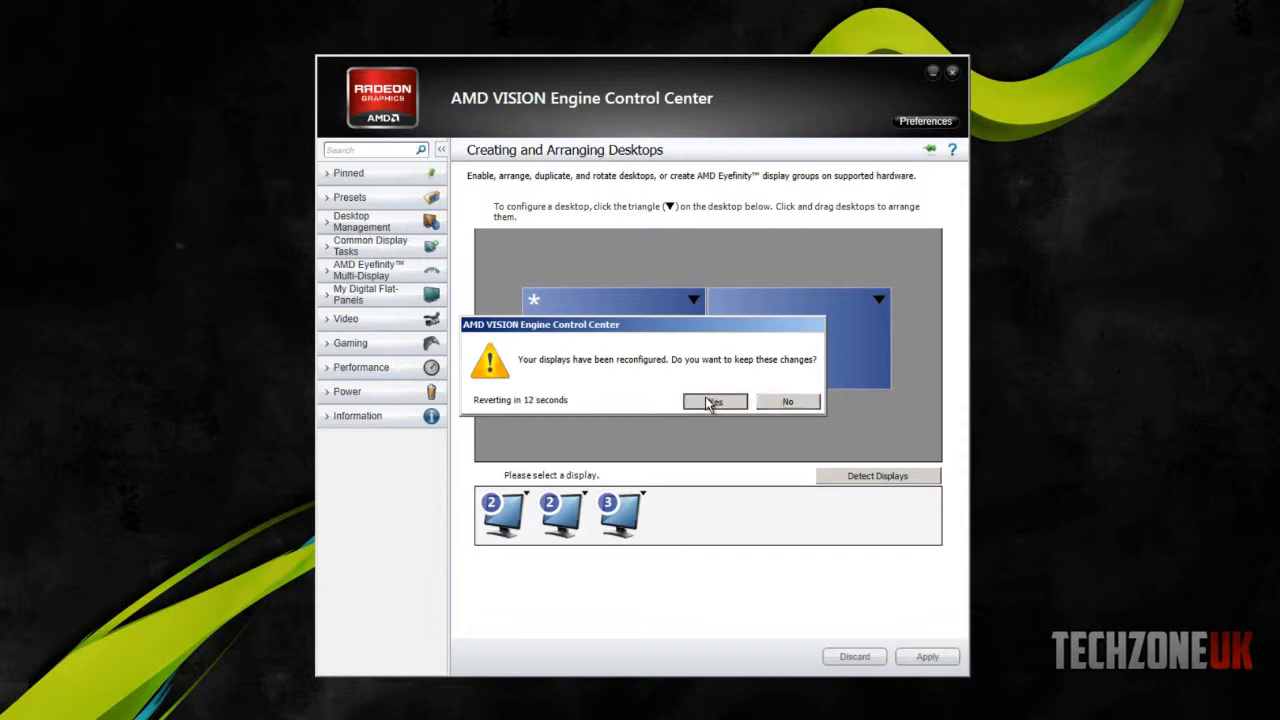
click(712, 400)
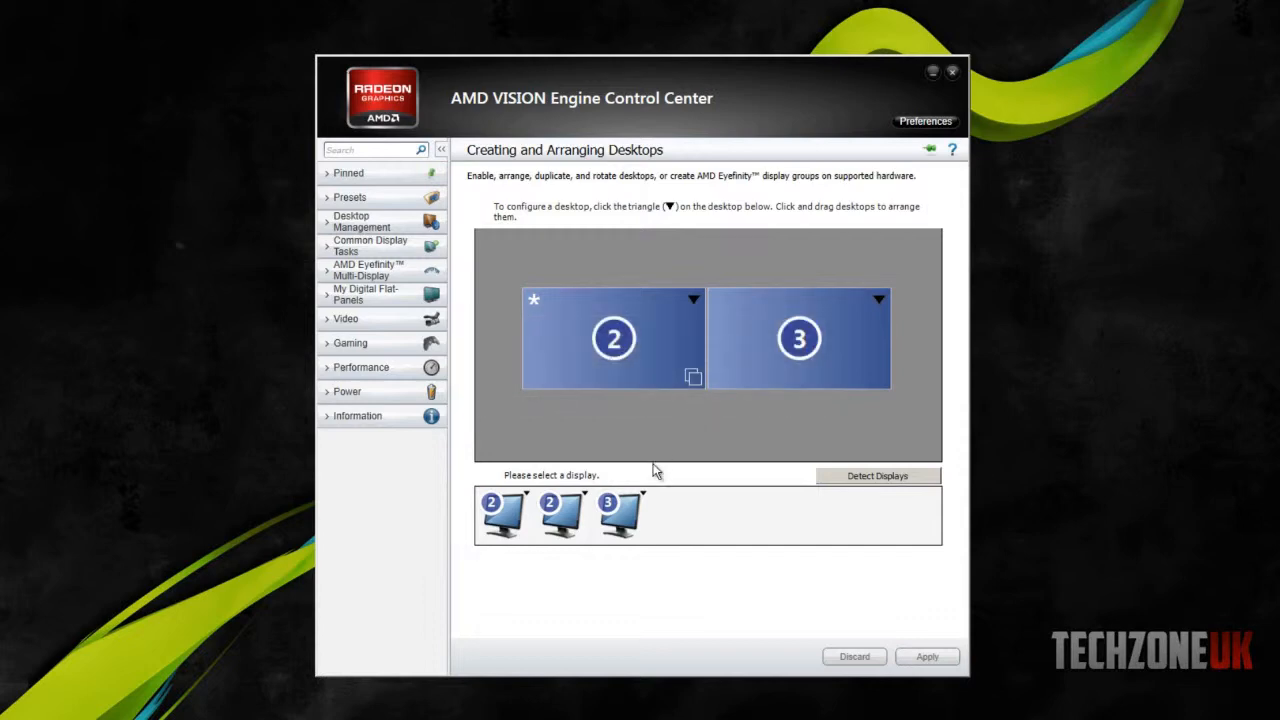
mouse_move(664, 428)
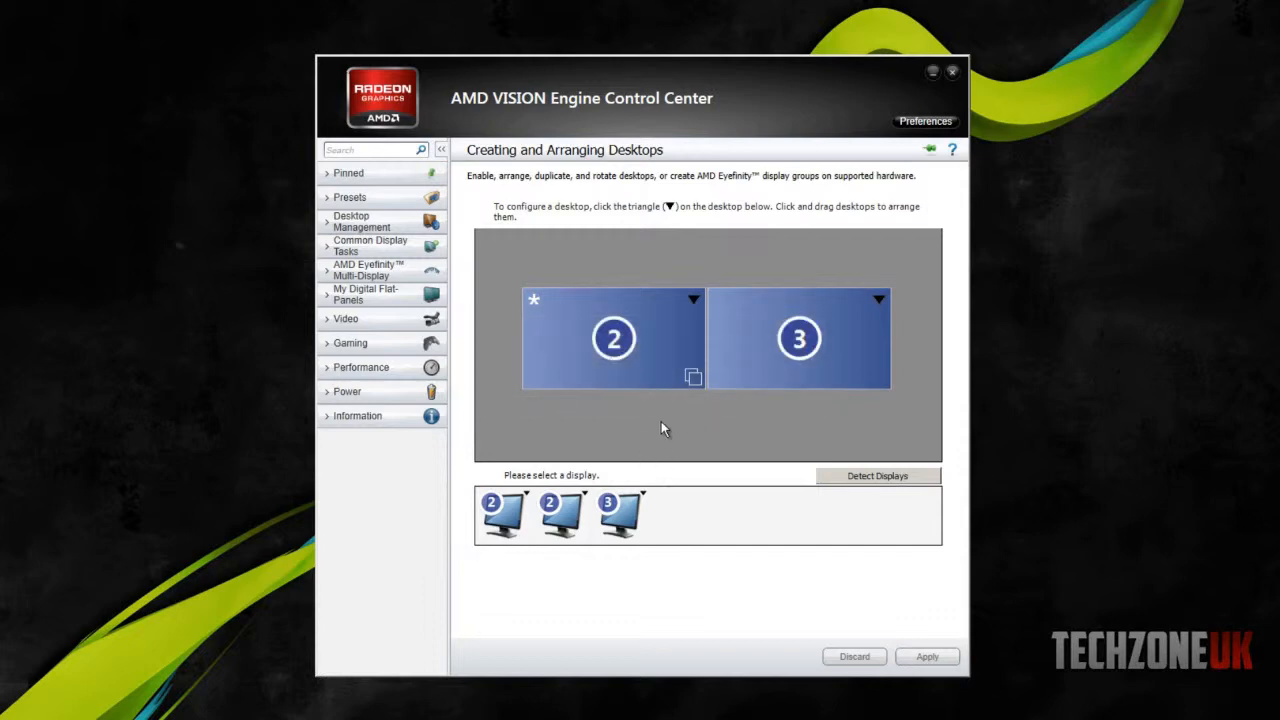
mouse_move(644, 428)
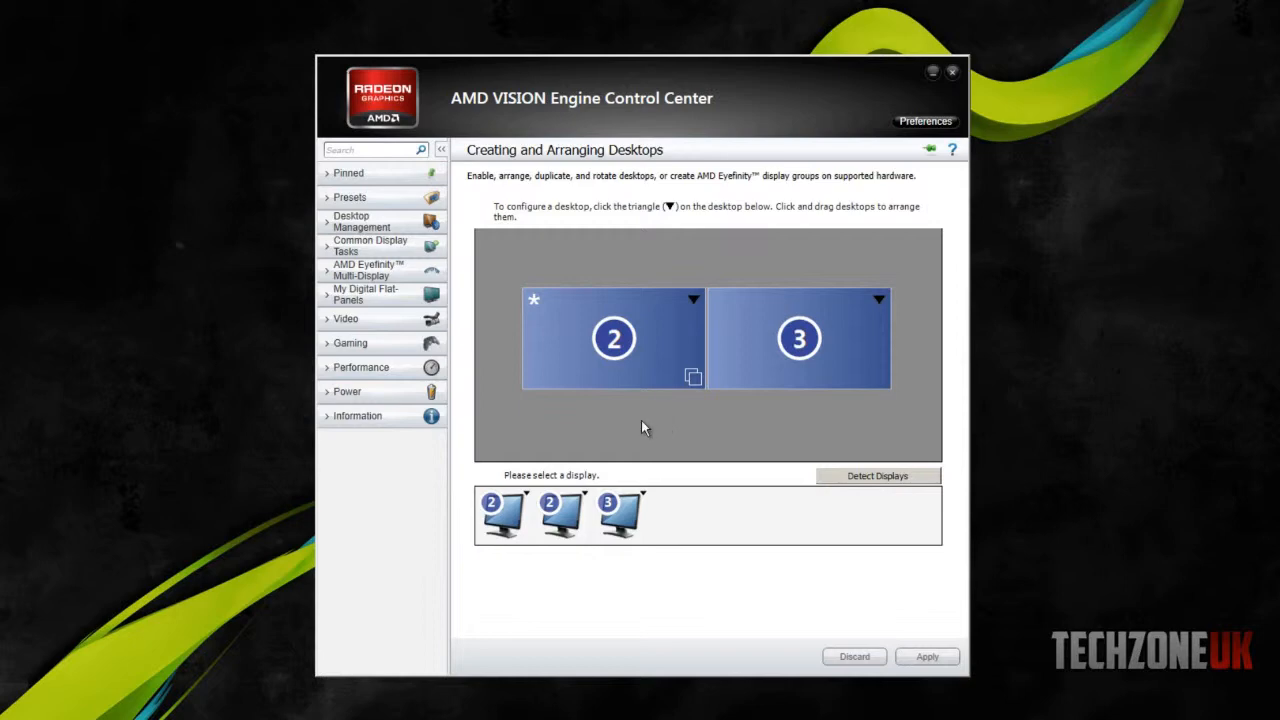
mouse_move(640, 432)
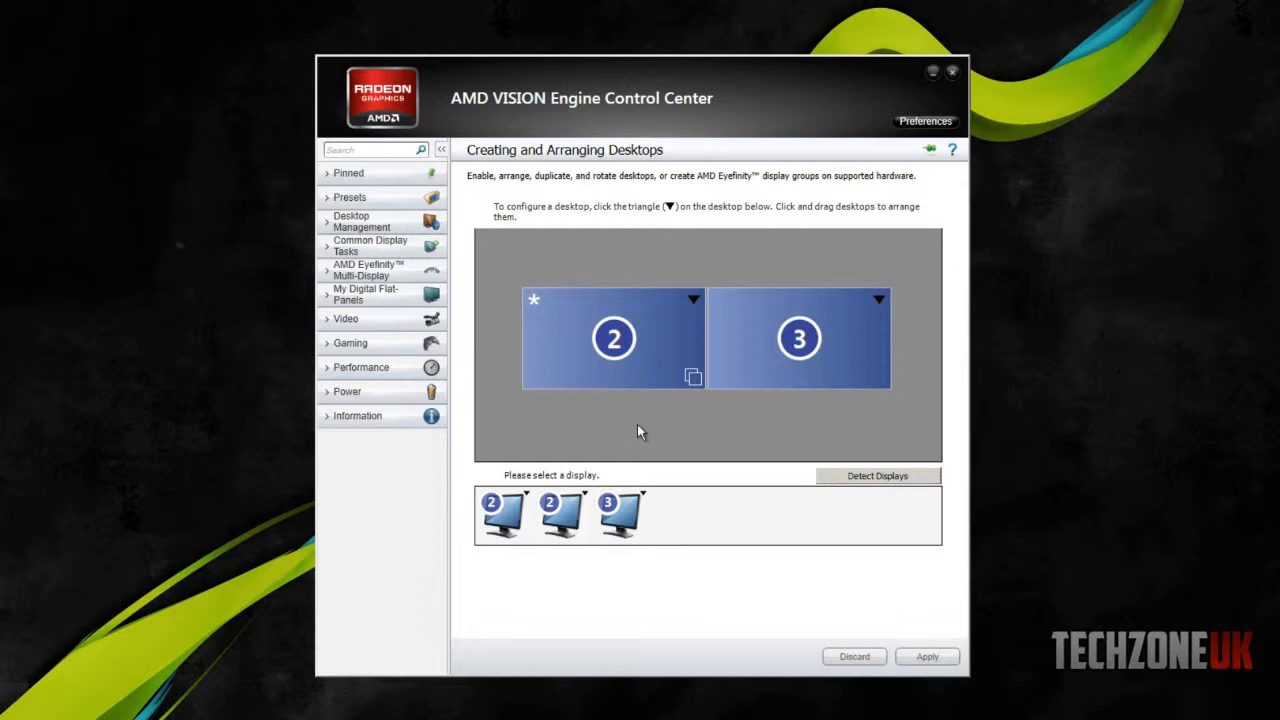
mouse_move(632, 530)
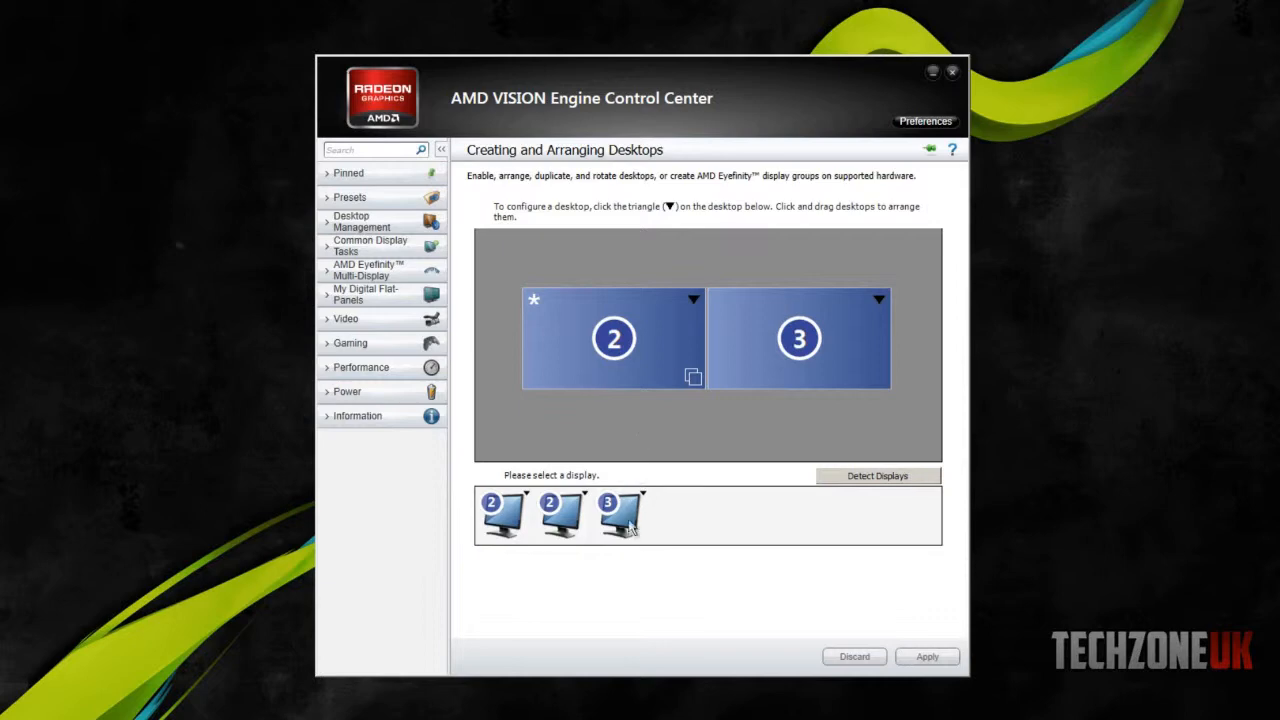
mouse_move(620, 516)
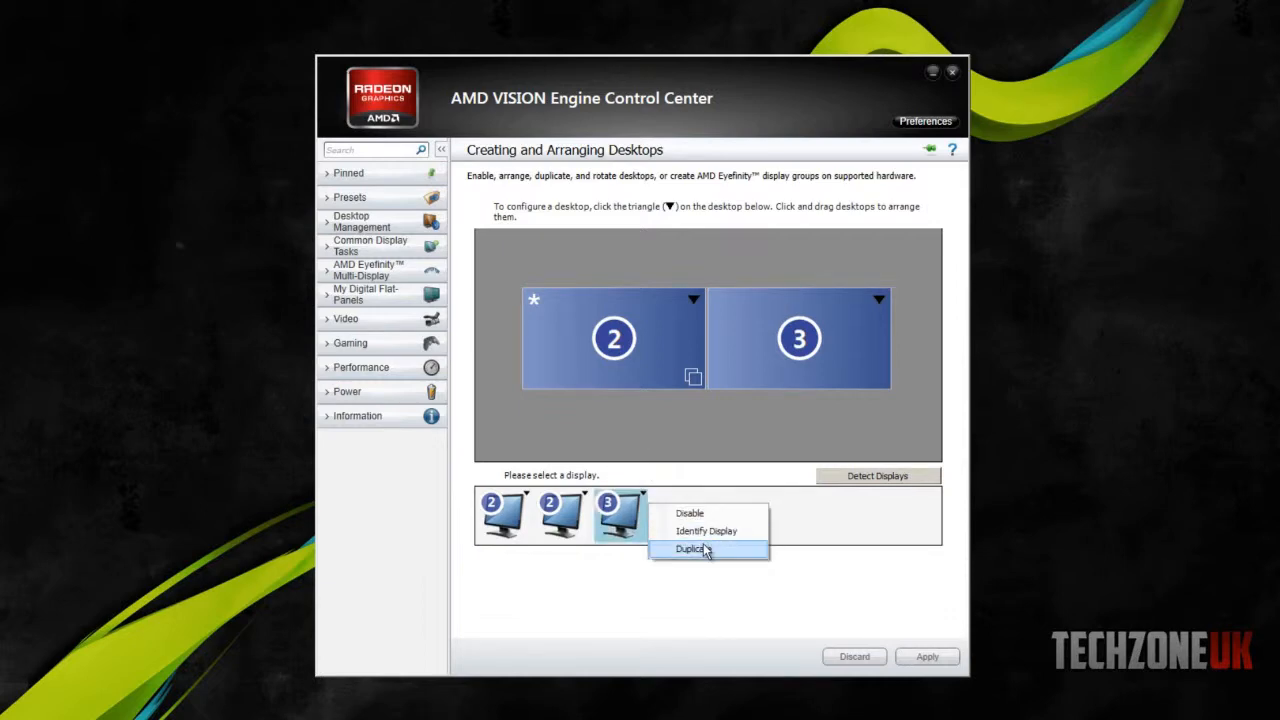
Make display 3 duplicate desktop 2 as well and keep the configuration, leaving one desktop.
click(692, 548)
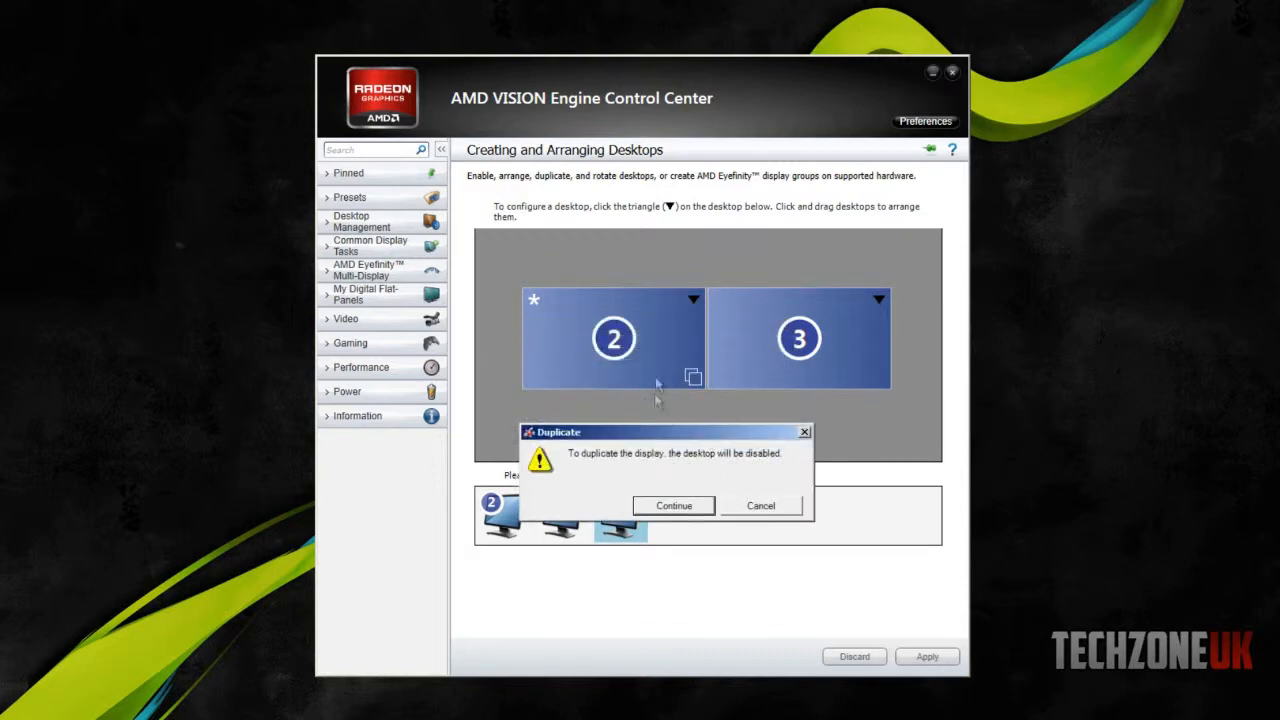
mouse_move(640, 436)
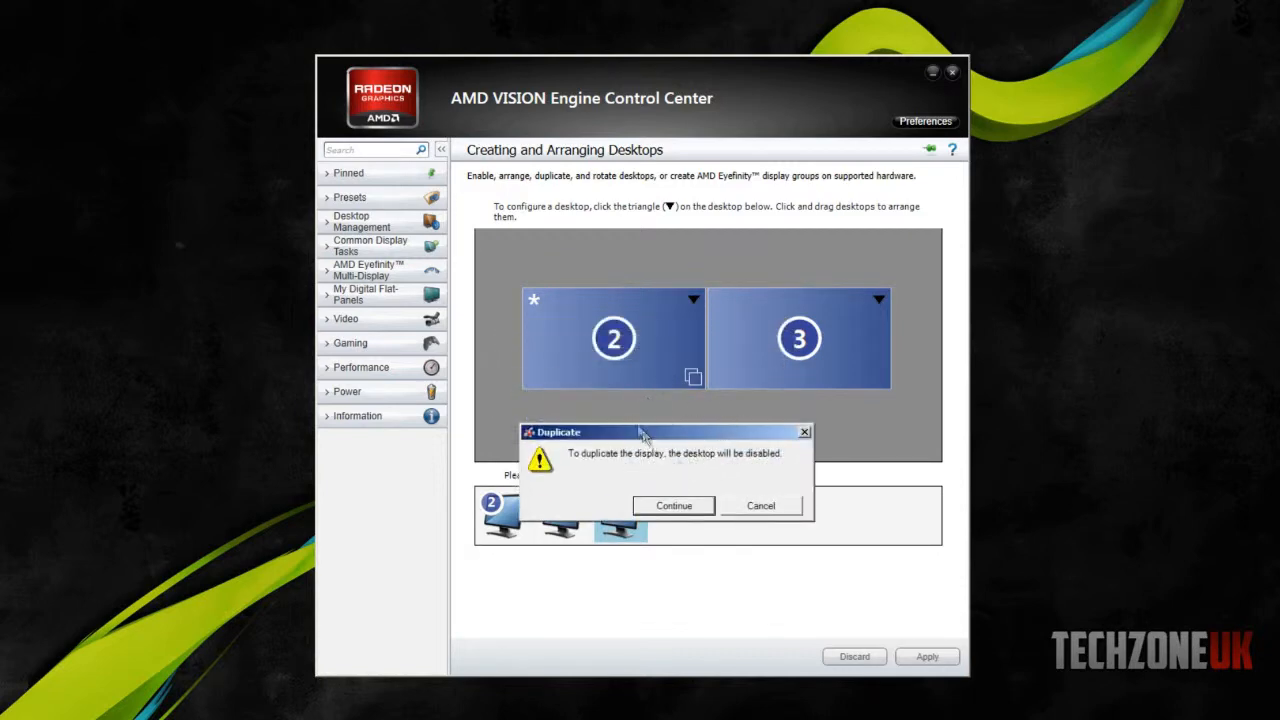
mouse_move(670, 528)
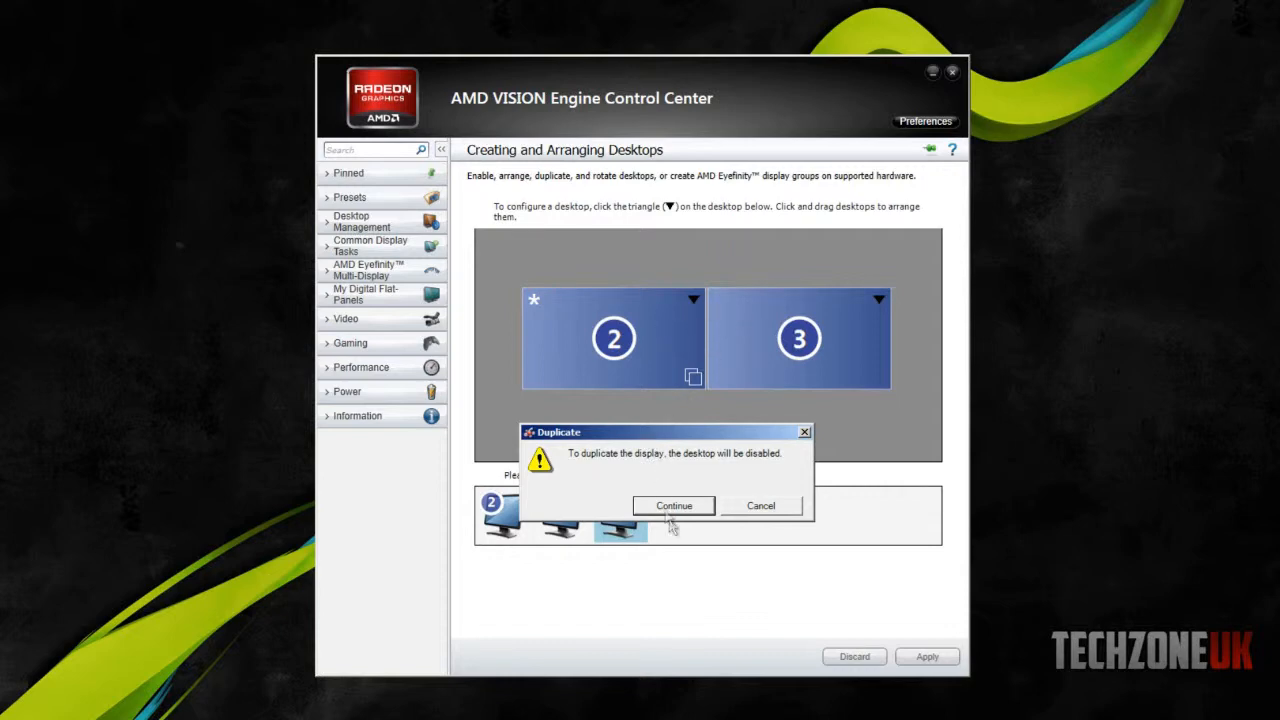
click(672, 504)
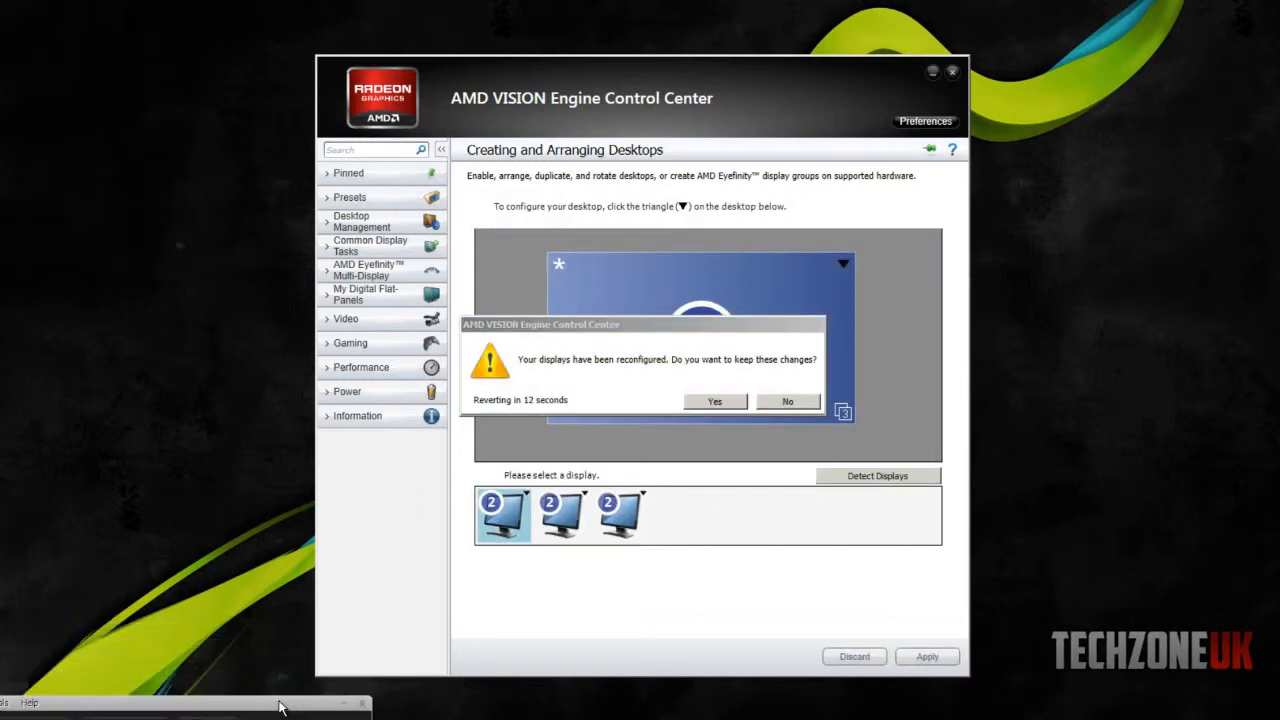
mouse_move(420, 540)
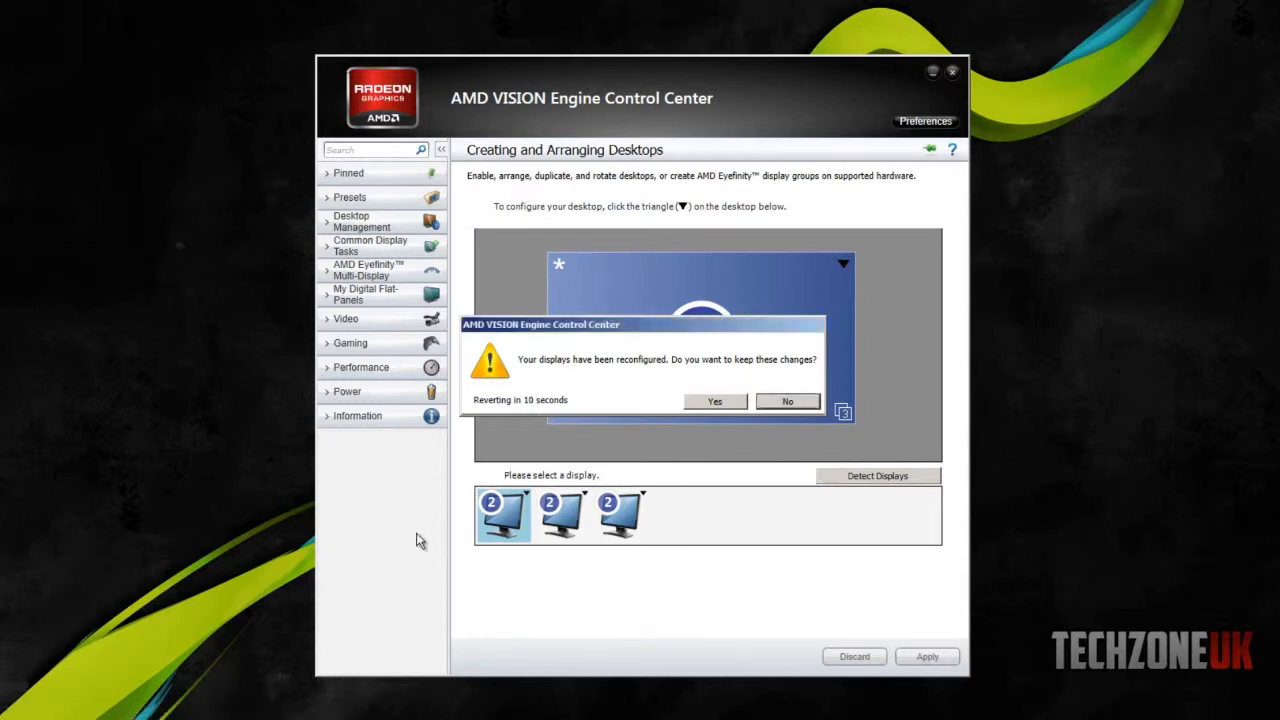
mouse_move(844, 580)
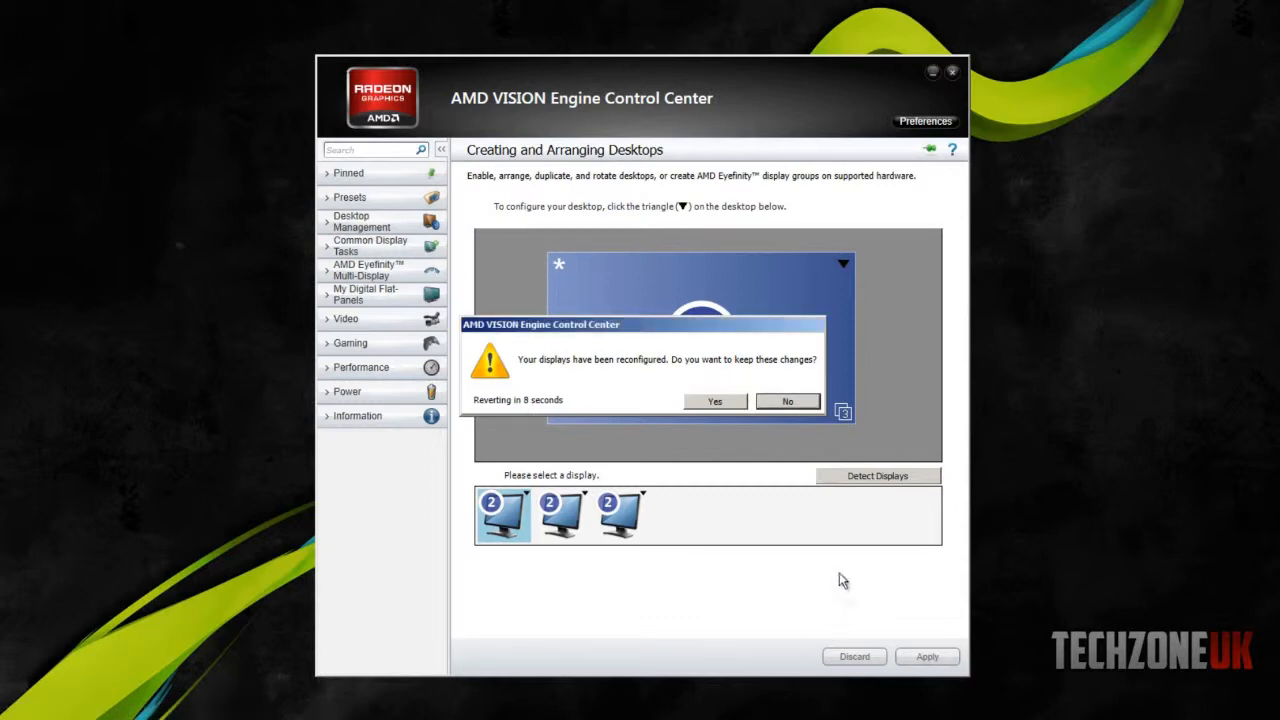
click(714, 400)
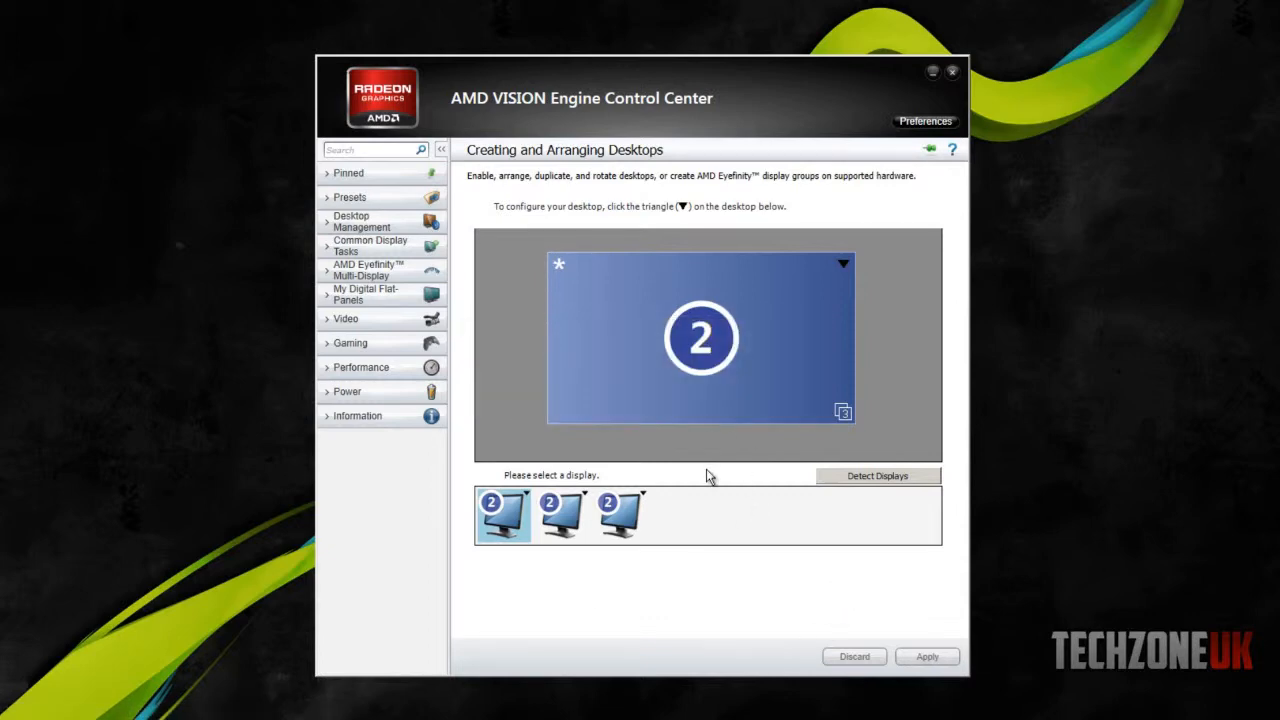
mouse_move(630, 456)
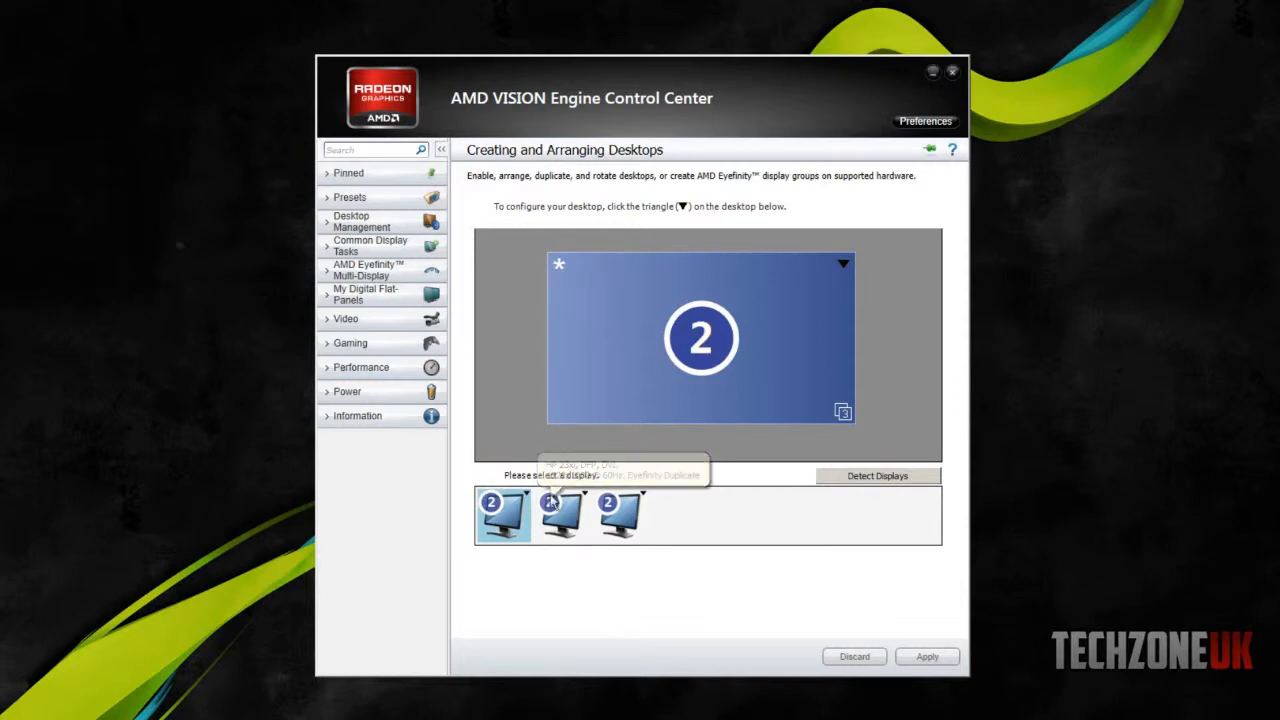
mouse_move(564, 510)
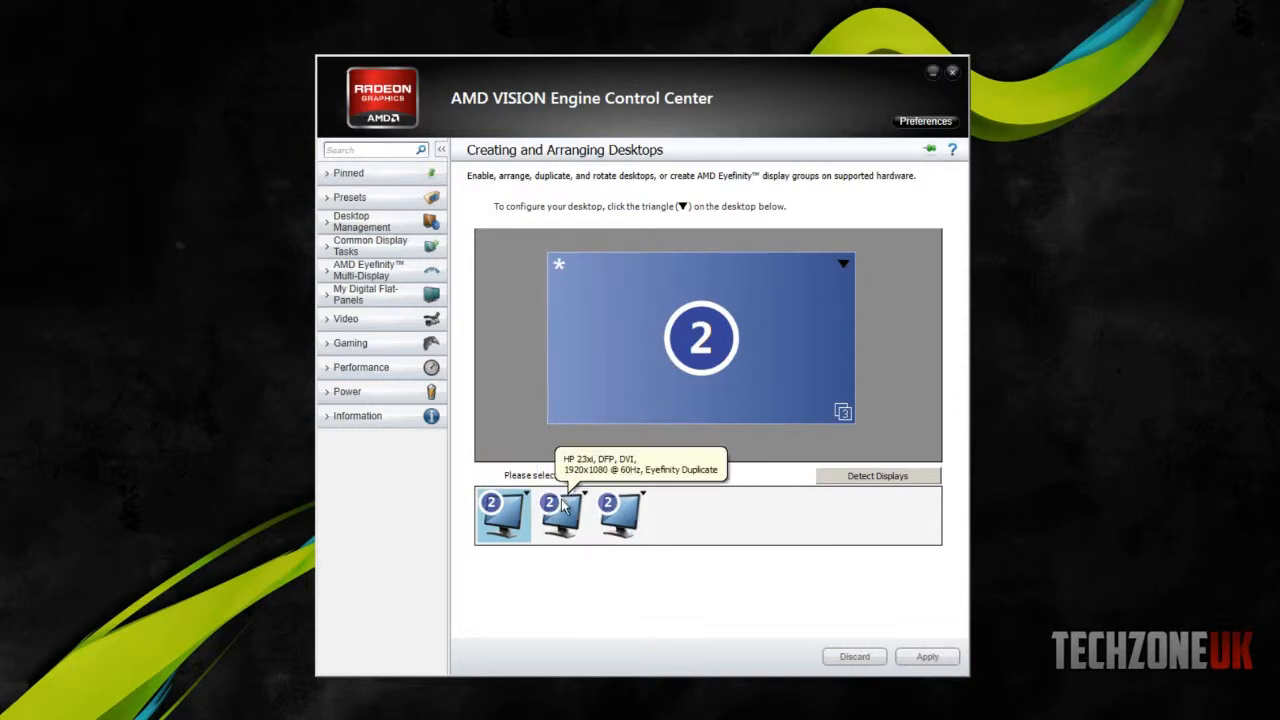
mouse_move(600, 524)
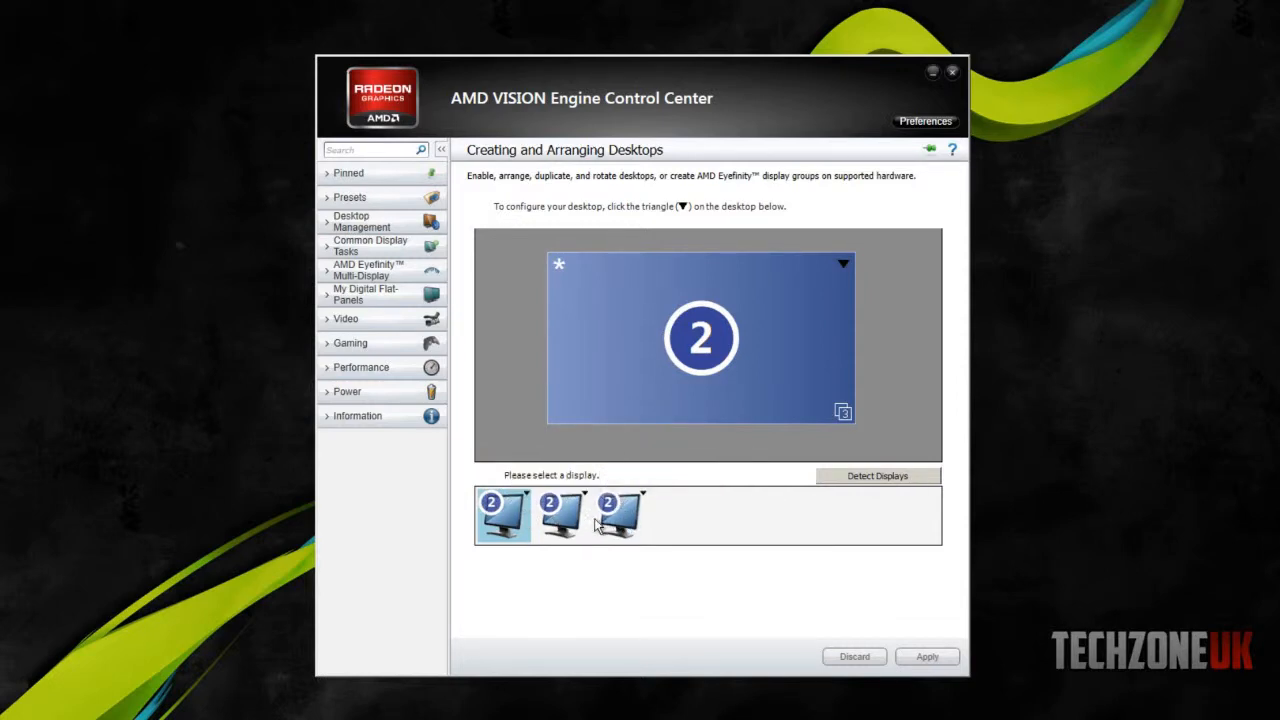
mouse_move(532, 512)
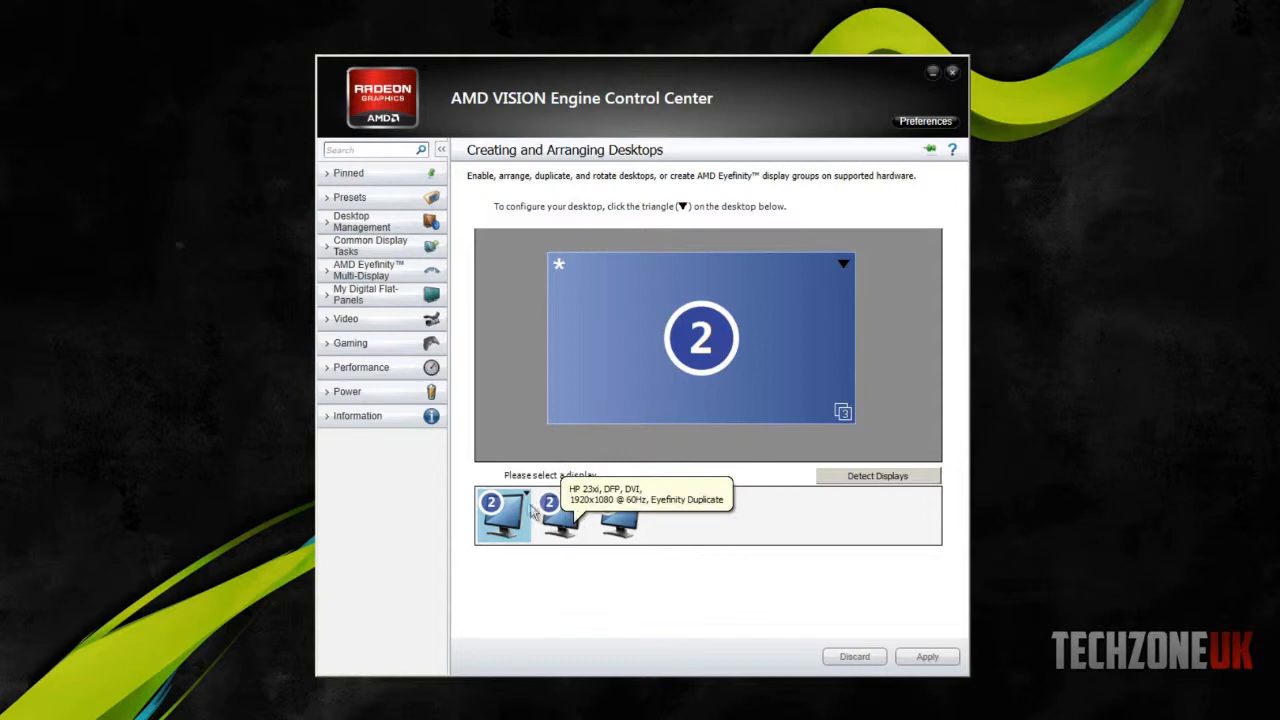
click(844, 264)
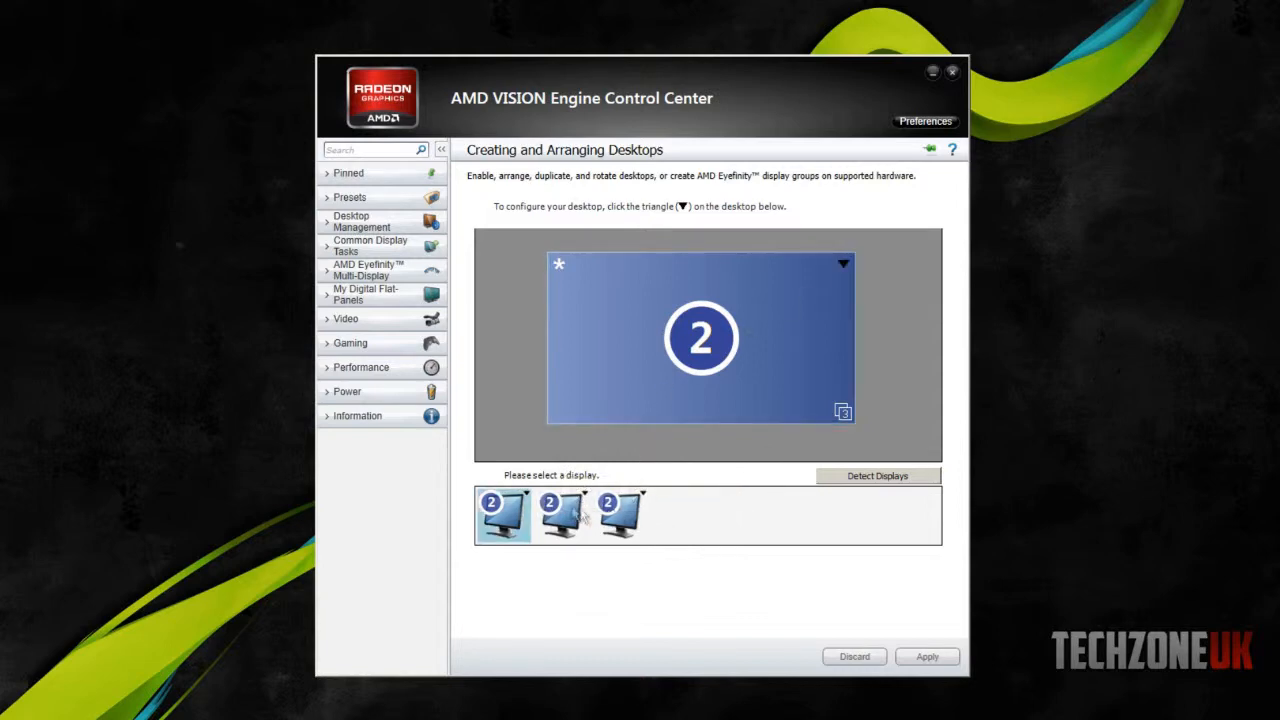
click(844, 264)
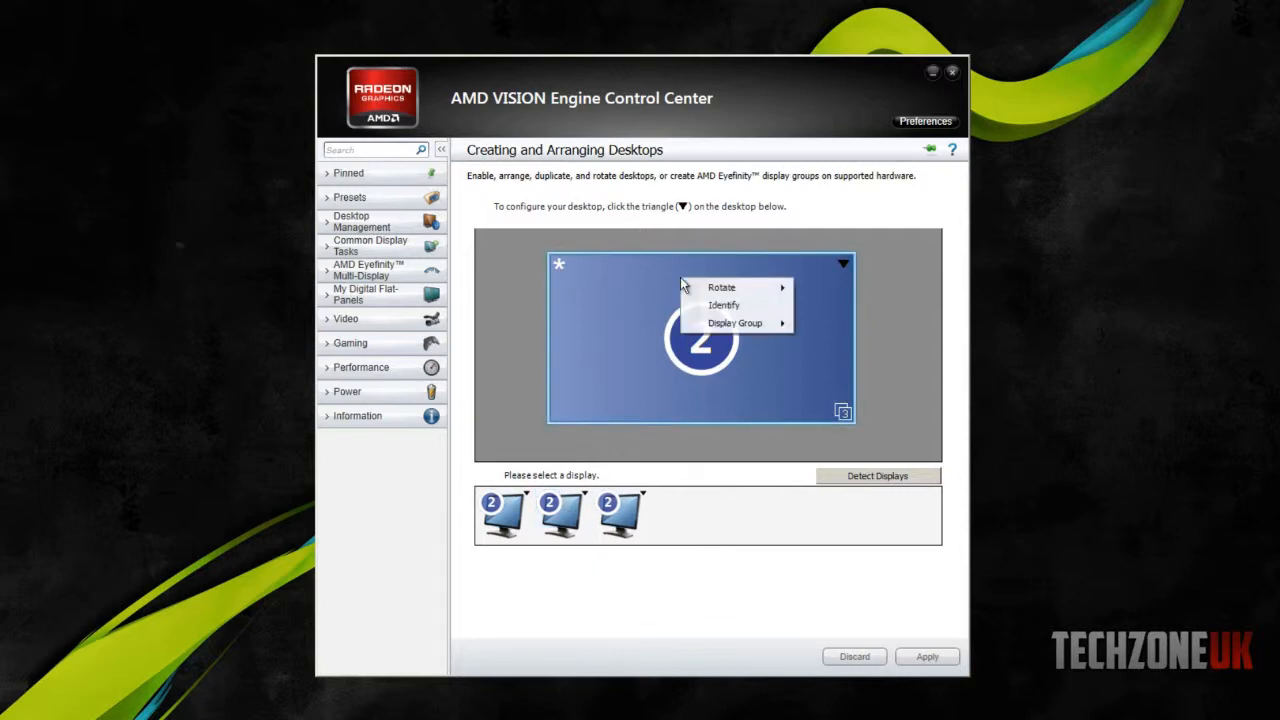
mouse_move(784, 386)
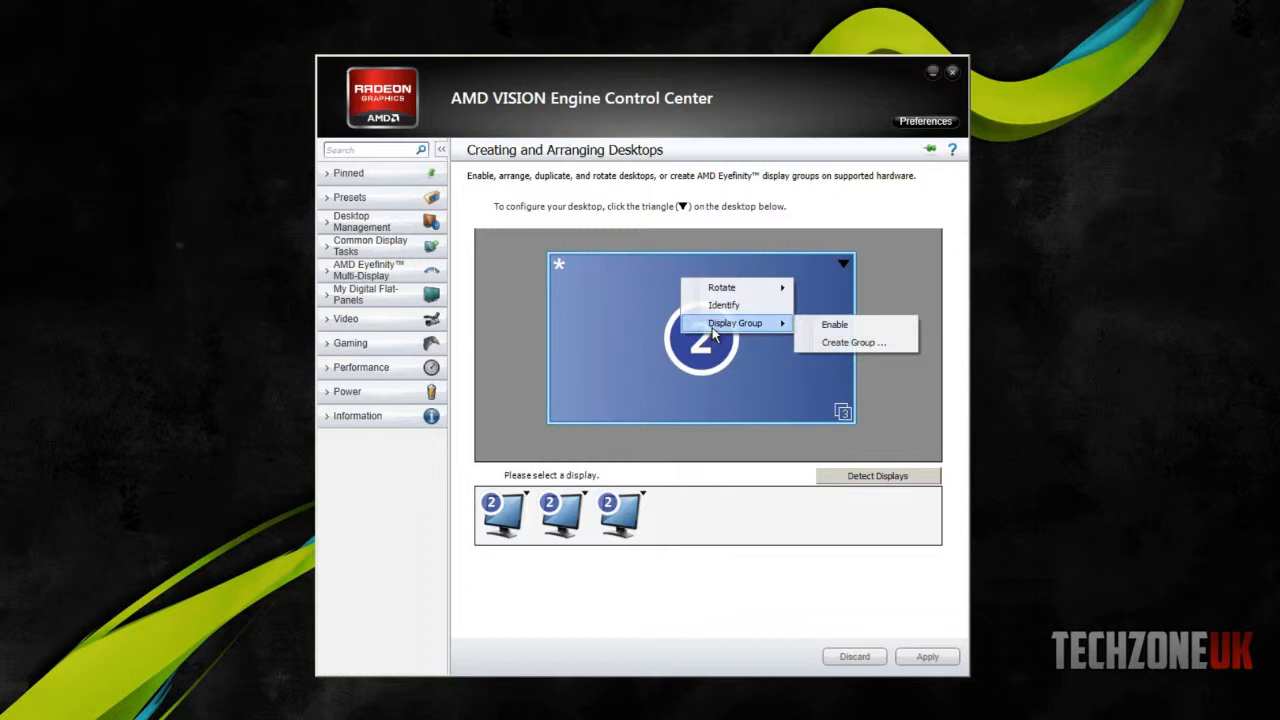
mouse_move(852, 342)
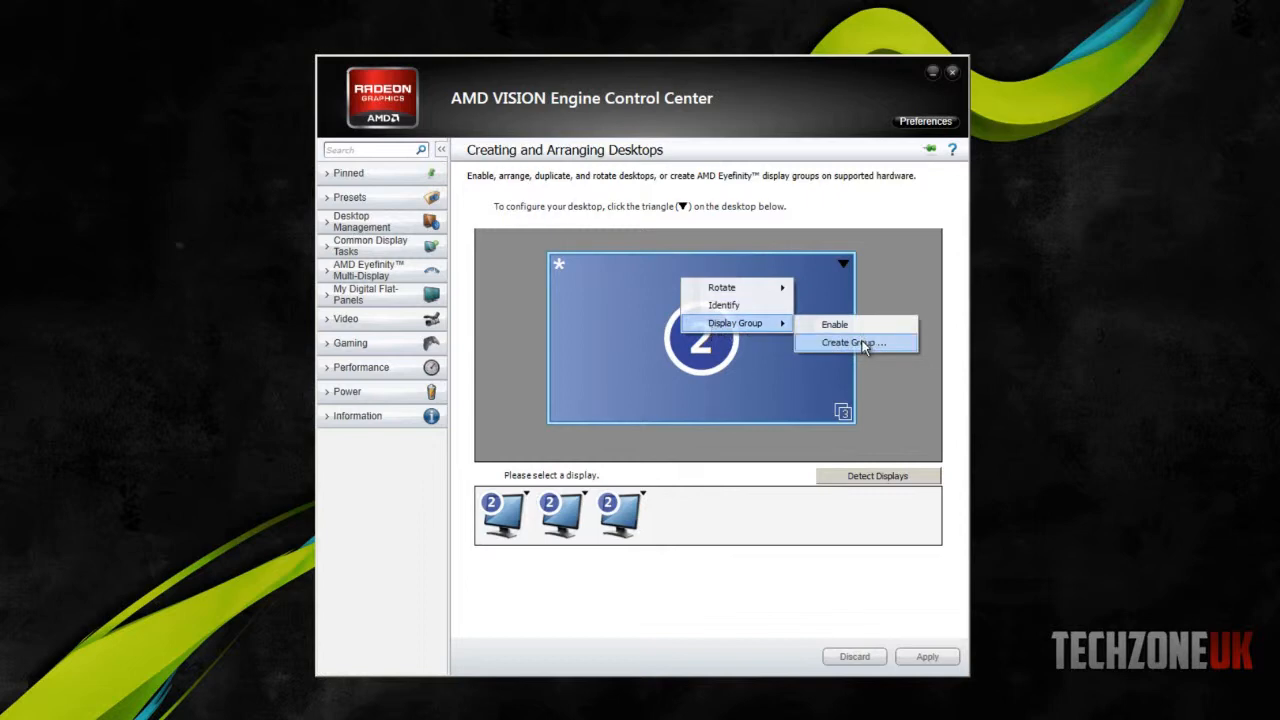
Start creating a display group from desktop 2 via Display Group > Create Group.
click(852, 344)
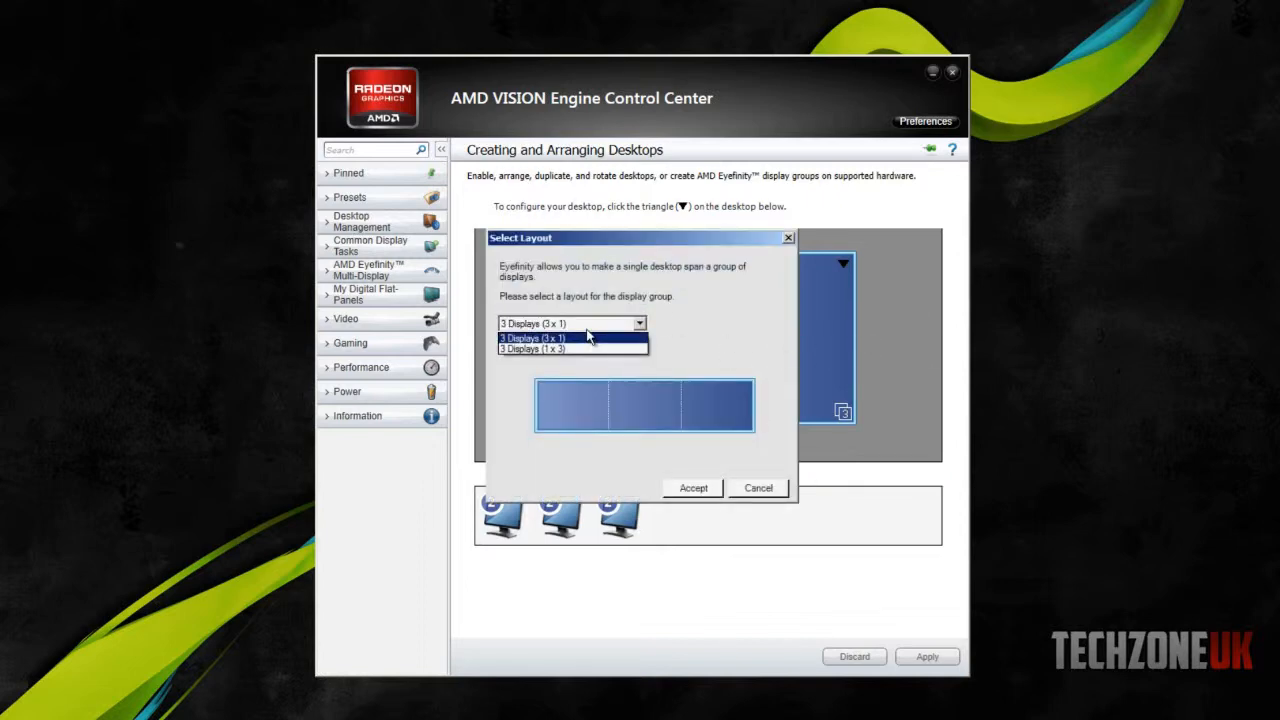
Choose the 3 Displays (3 x 1) side-by-side layout and accept it to create the Eyefinity group.
click(532, 336)
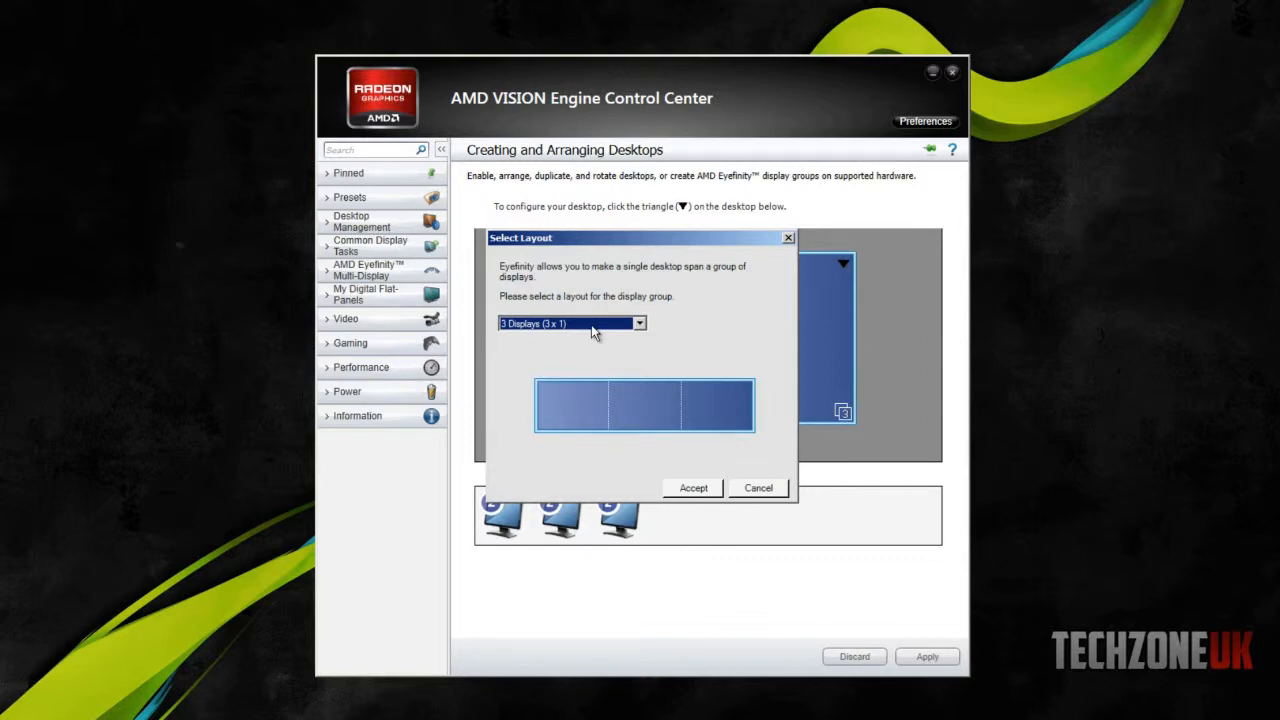
click(638, 324)
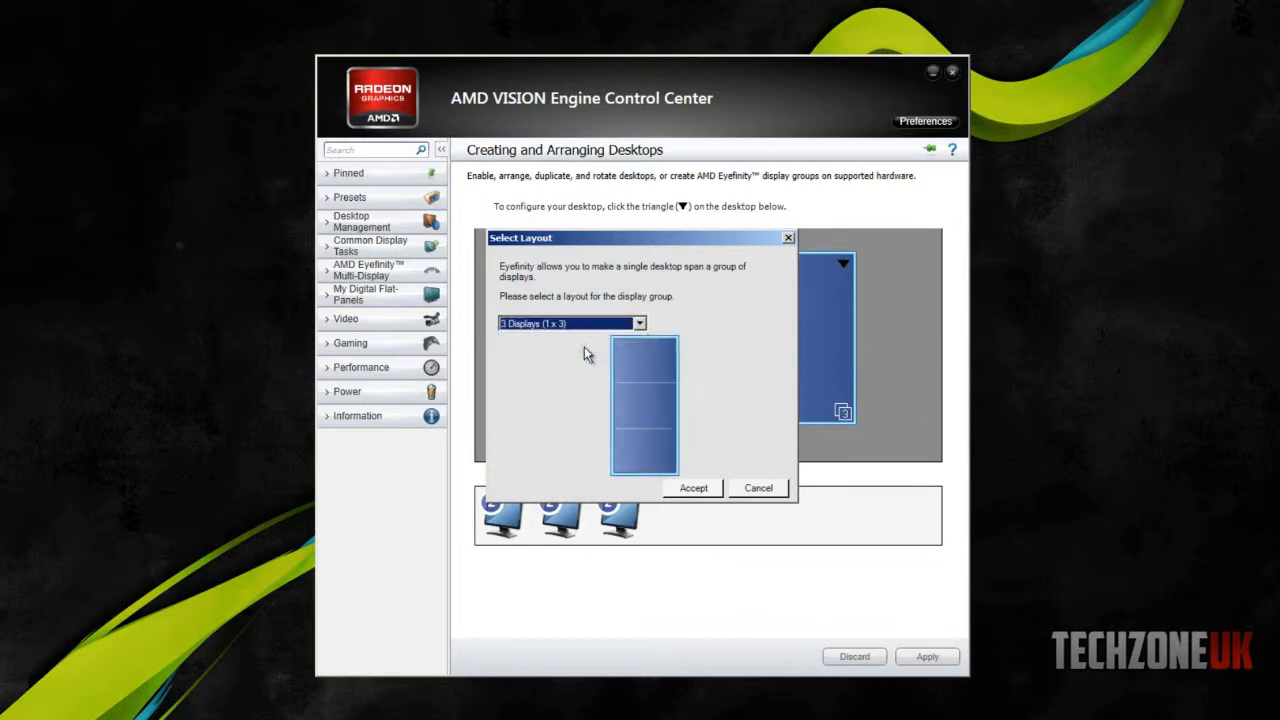
click(638, 324)
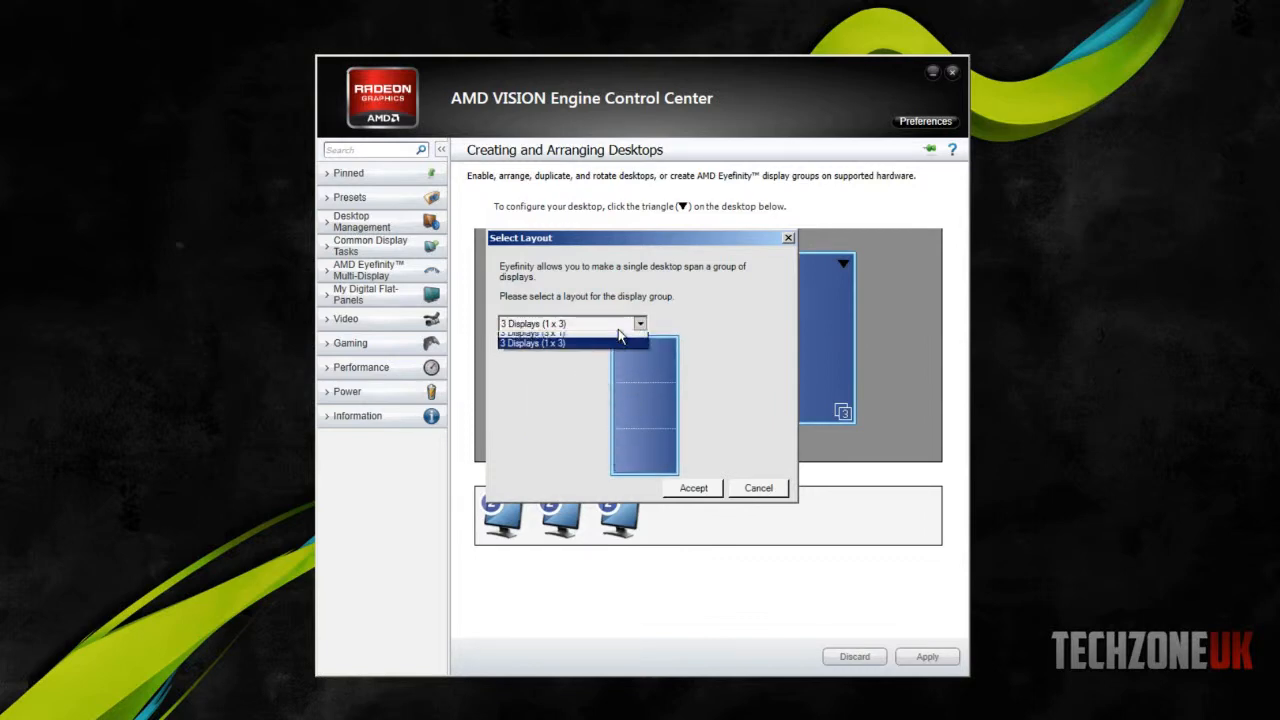
click(532, 332)
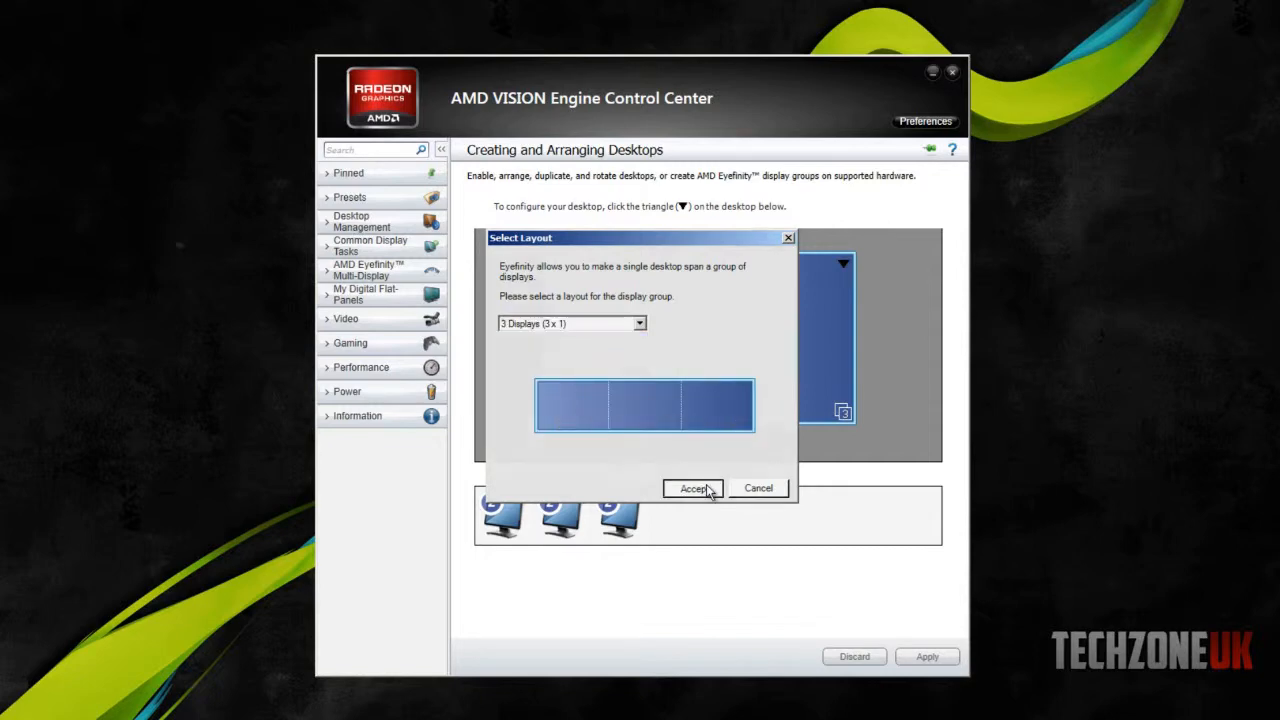
click(694, 488)
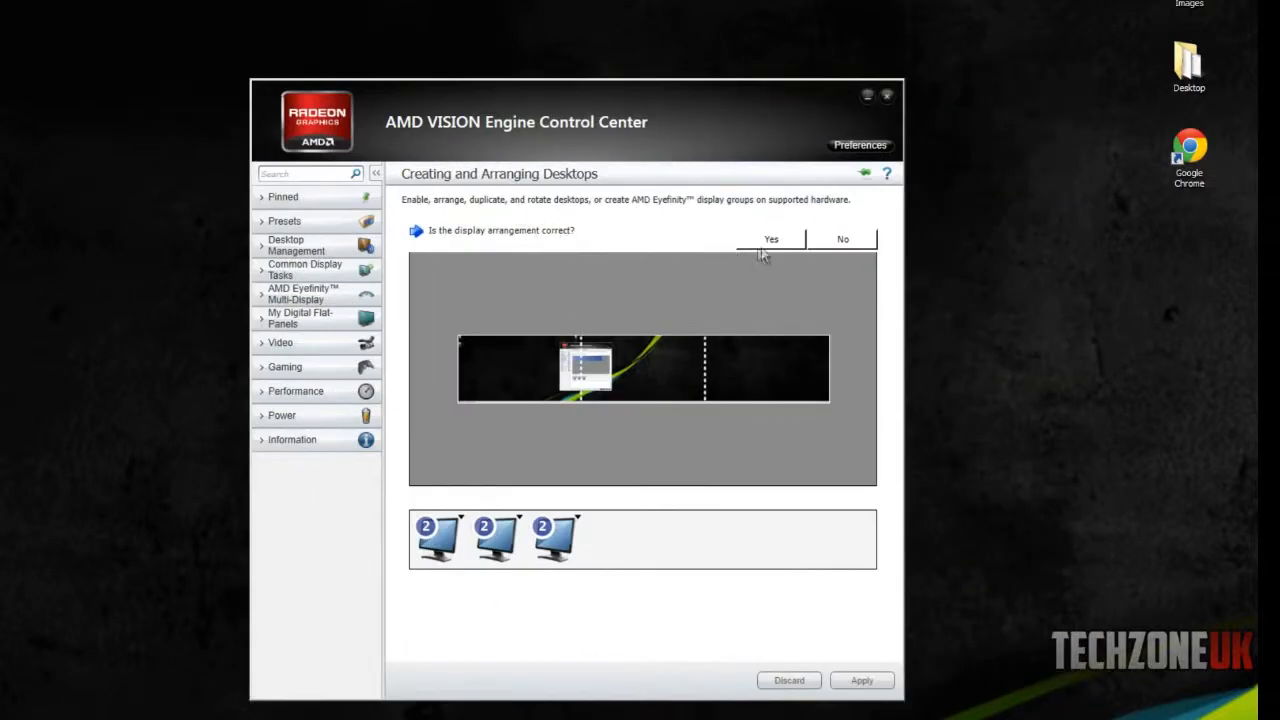
mouse_move(700, 260)
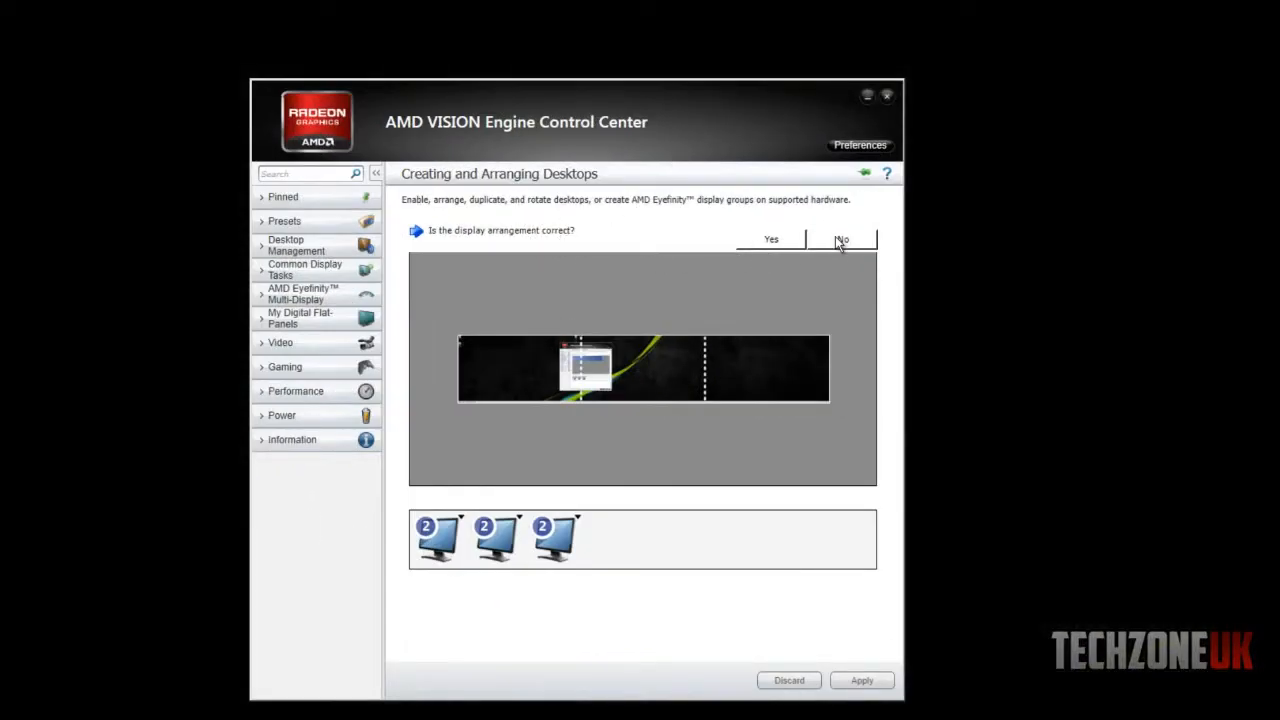
Reorder the displays by assigning the blue-lit monitor to its position and finish the group arrangement.
click(840, 240)
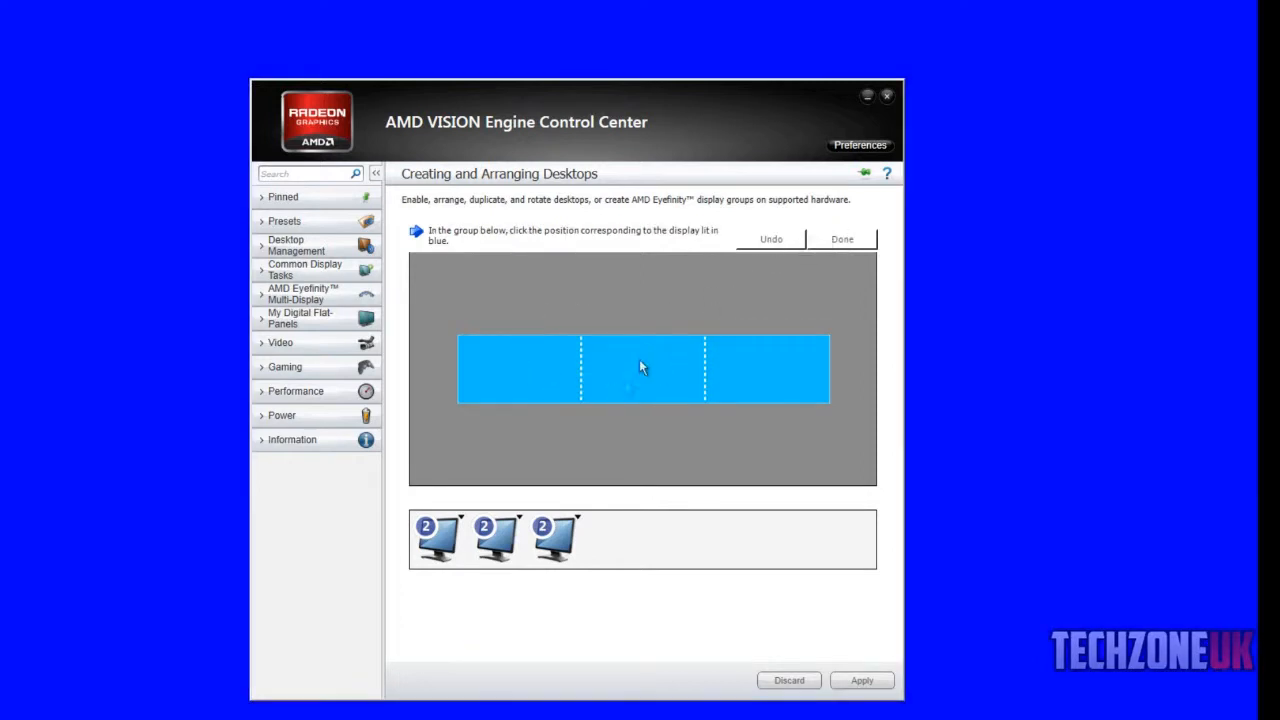
mouse_move(576, 248)
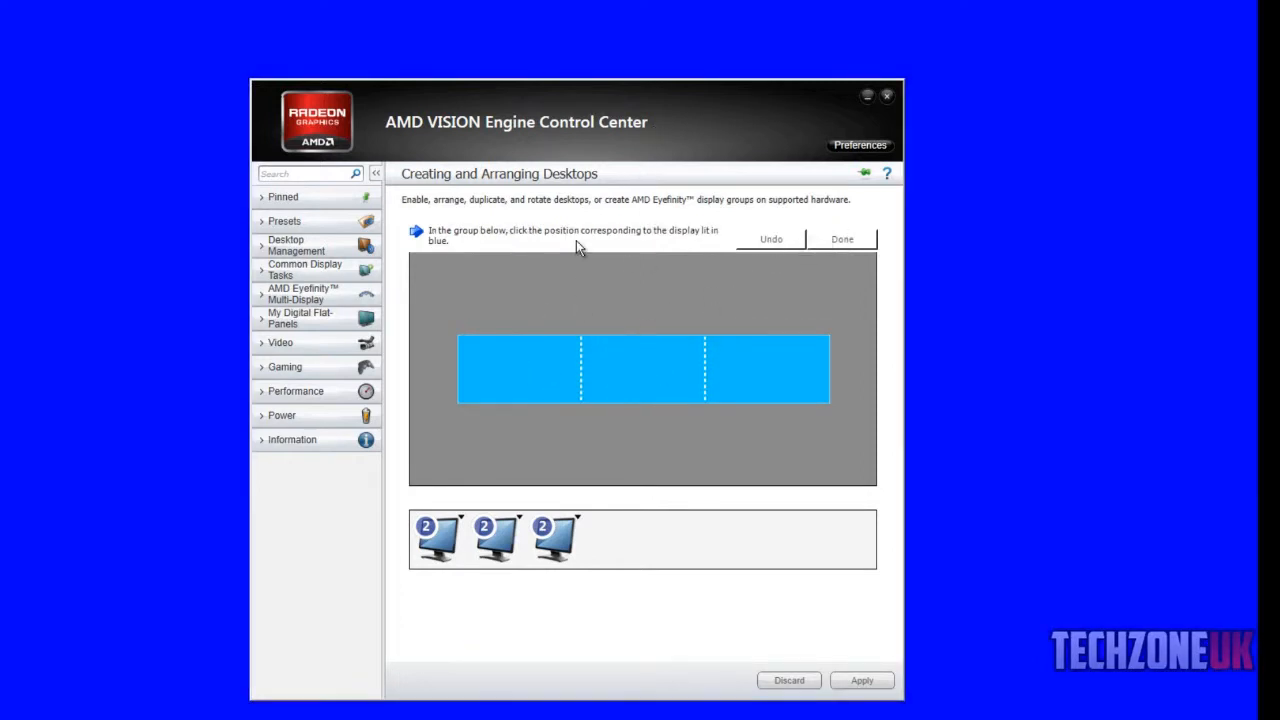
mouse_move(622, 400)
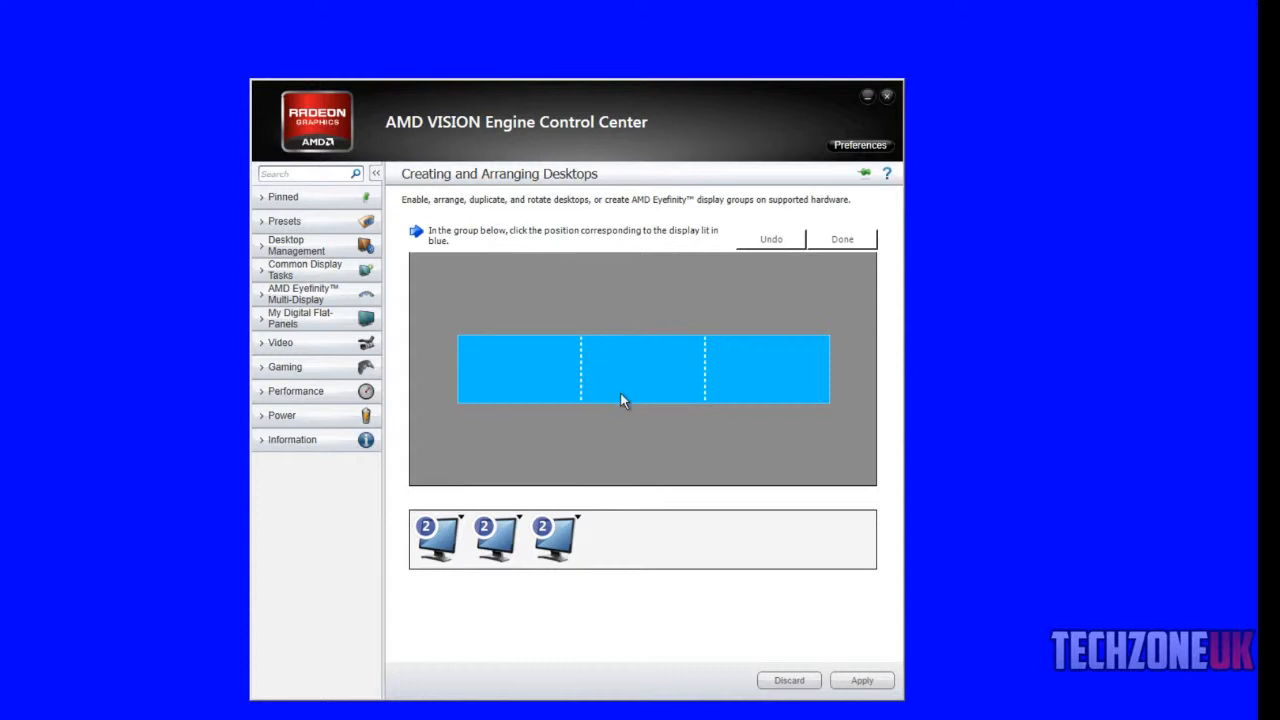
click(640, 368)
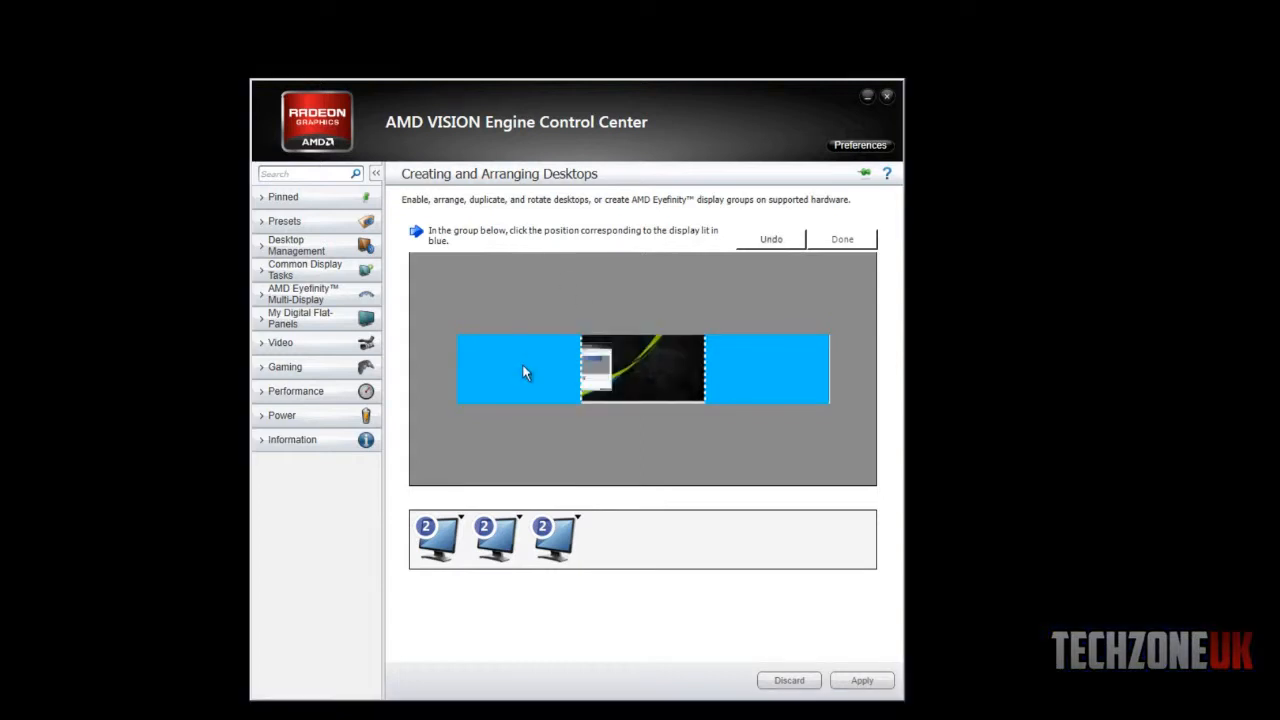
mouse_move(488, 380)
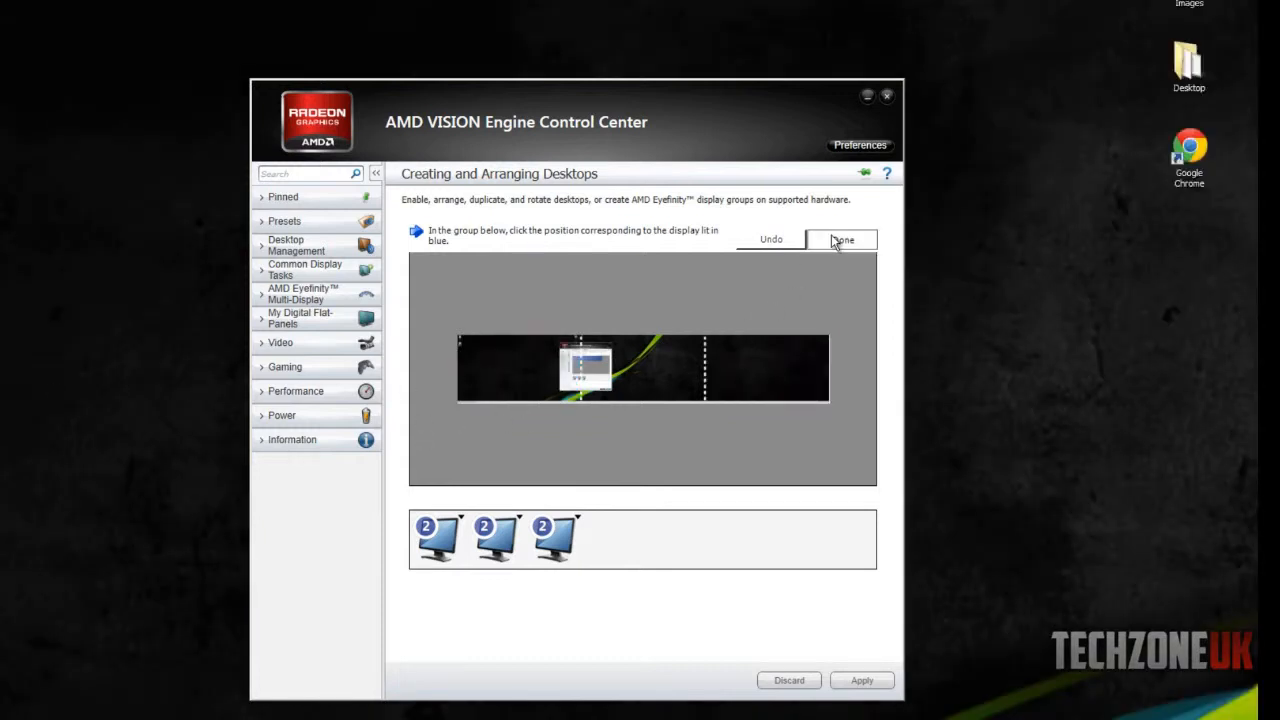
click(840, 240)
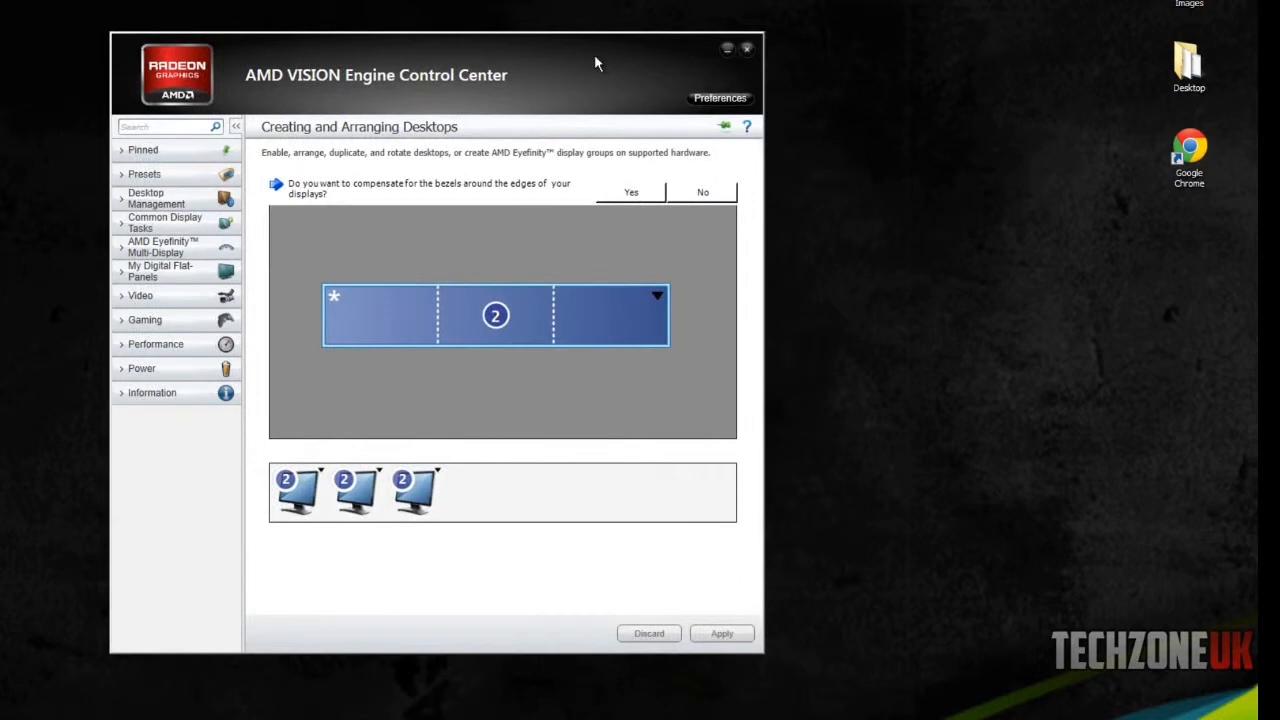
mouse_move(984, 60)
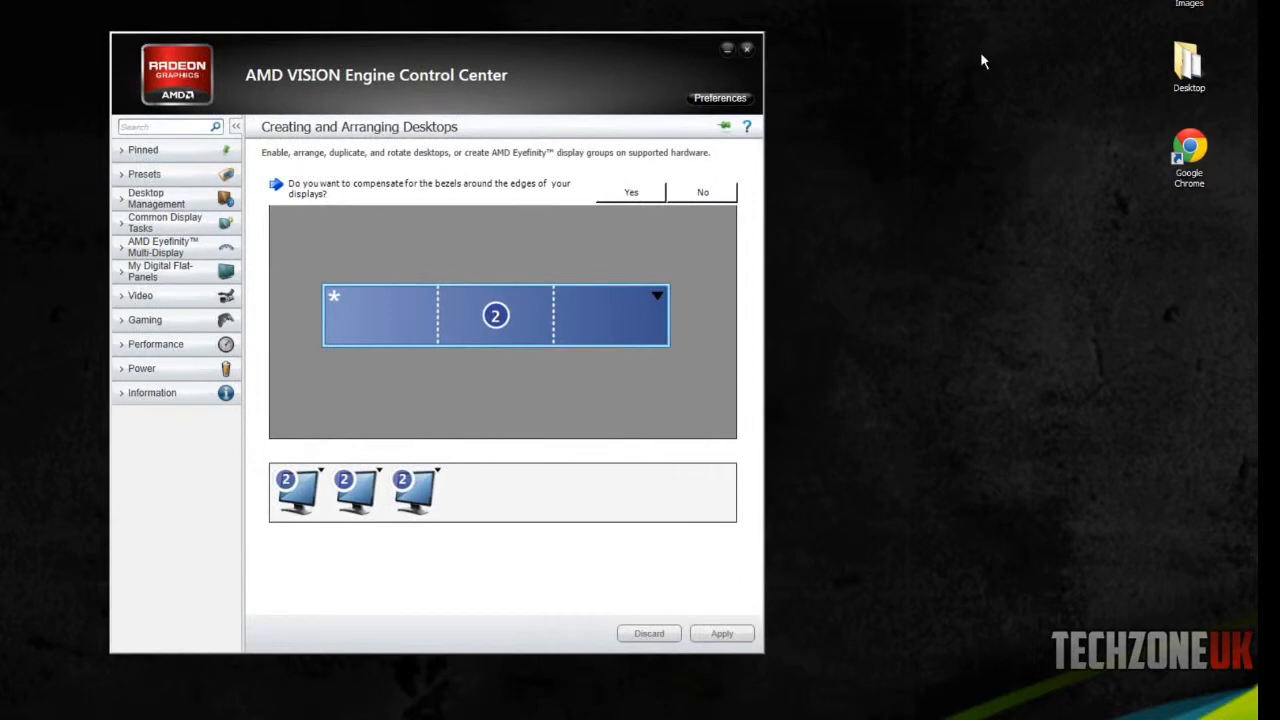
mouse_move(596, 116)
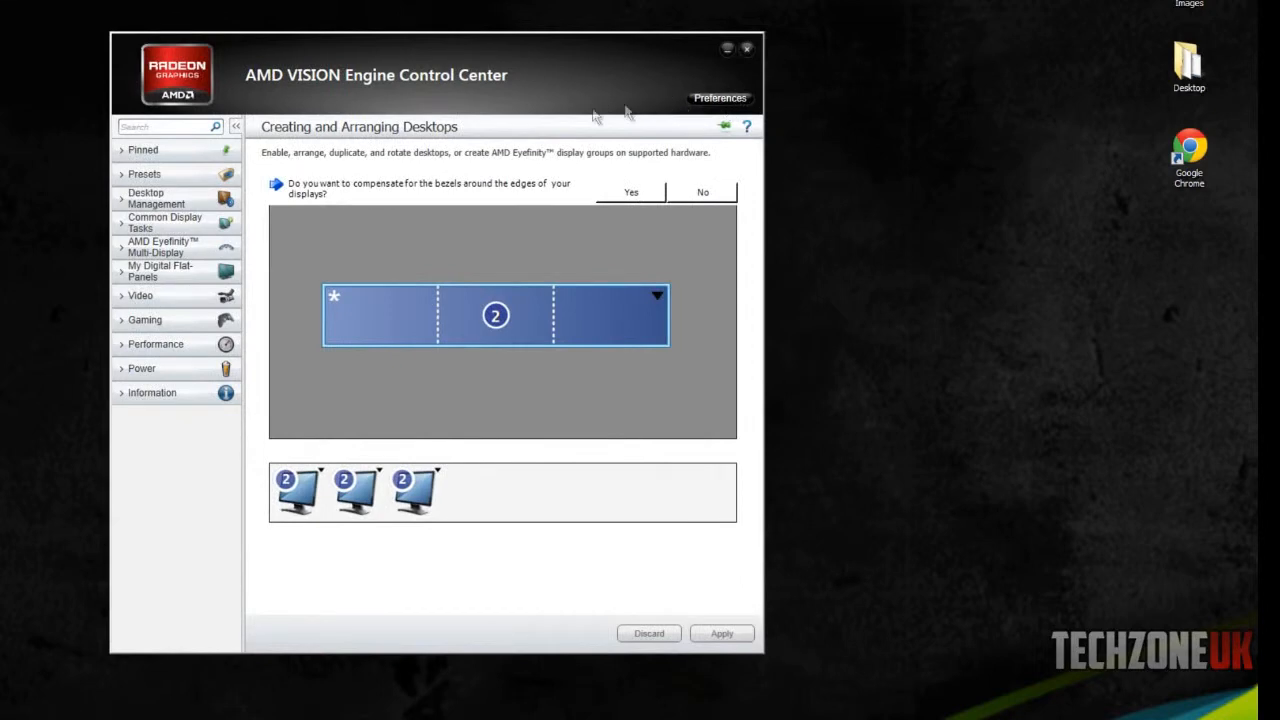
Bring up the Windows desktop shortcut menu beside the Control Center.
right_click(50, 200)
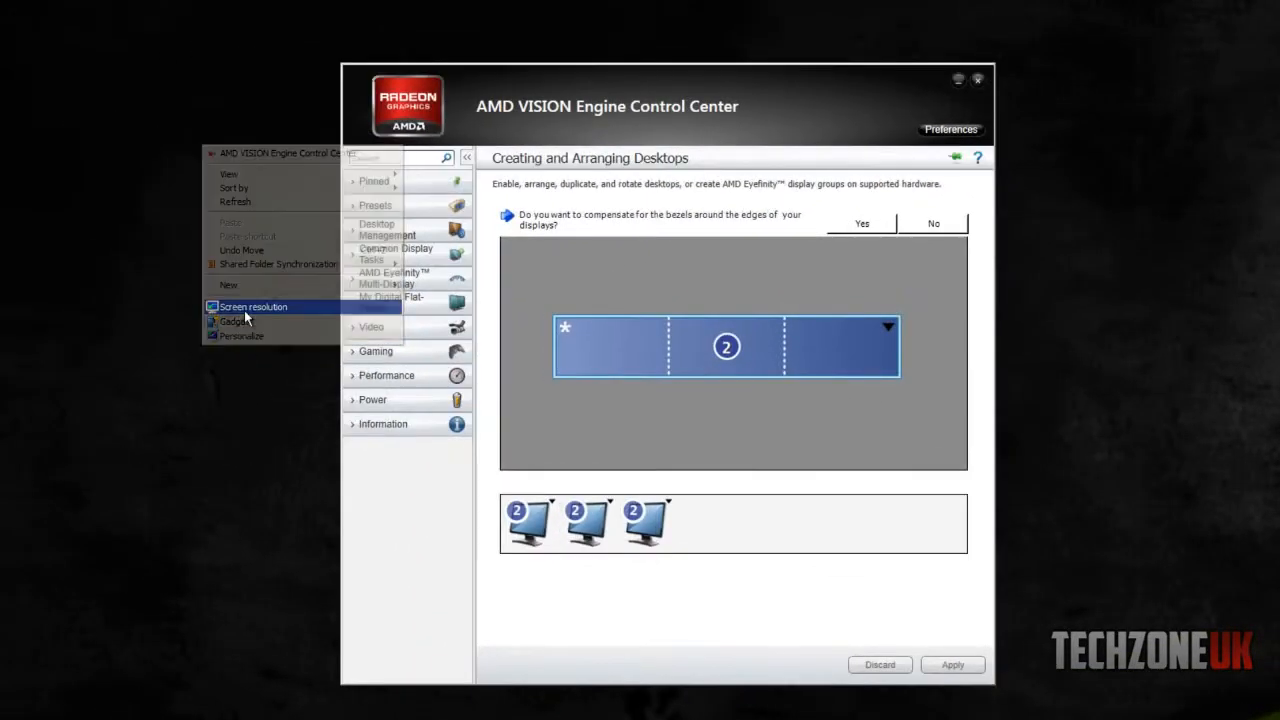
Check in Windows Screen Resolution that the combined display runs at 5760 × 1080.
click(252, 306)
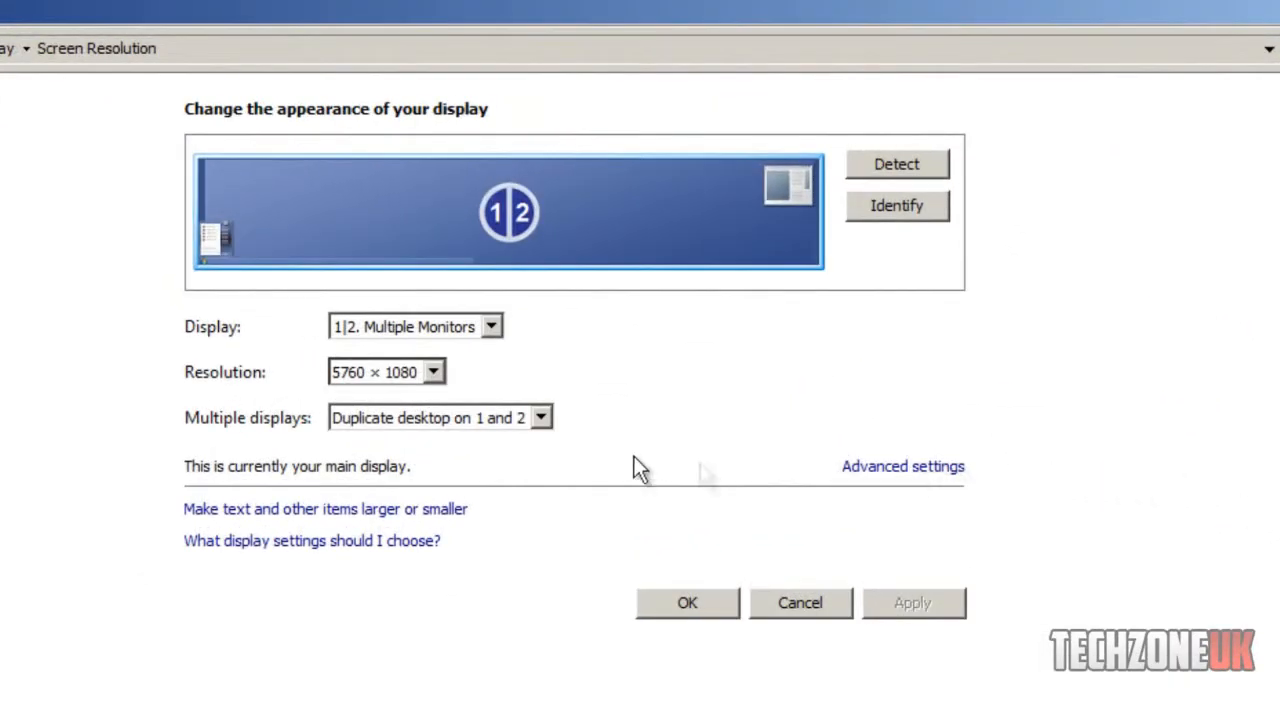
mouse_move(616, 466)
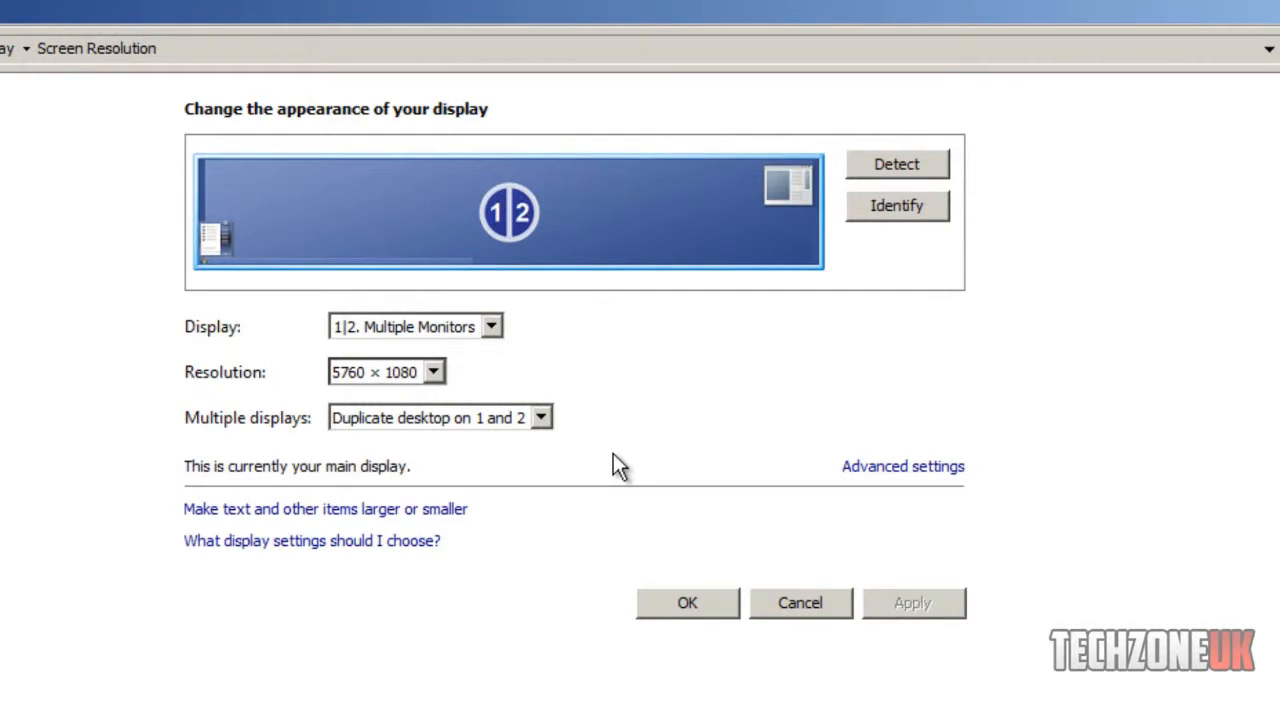
click(432, 370)
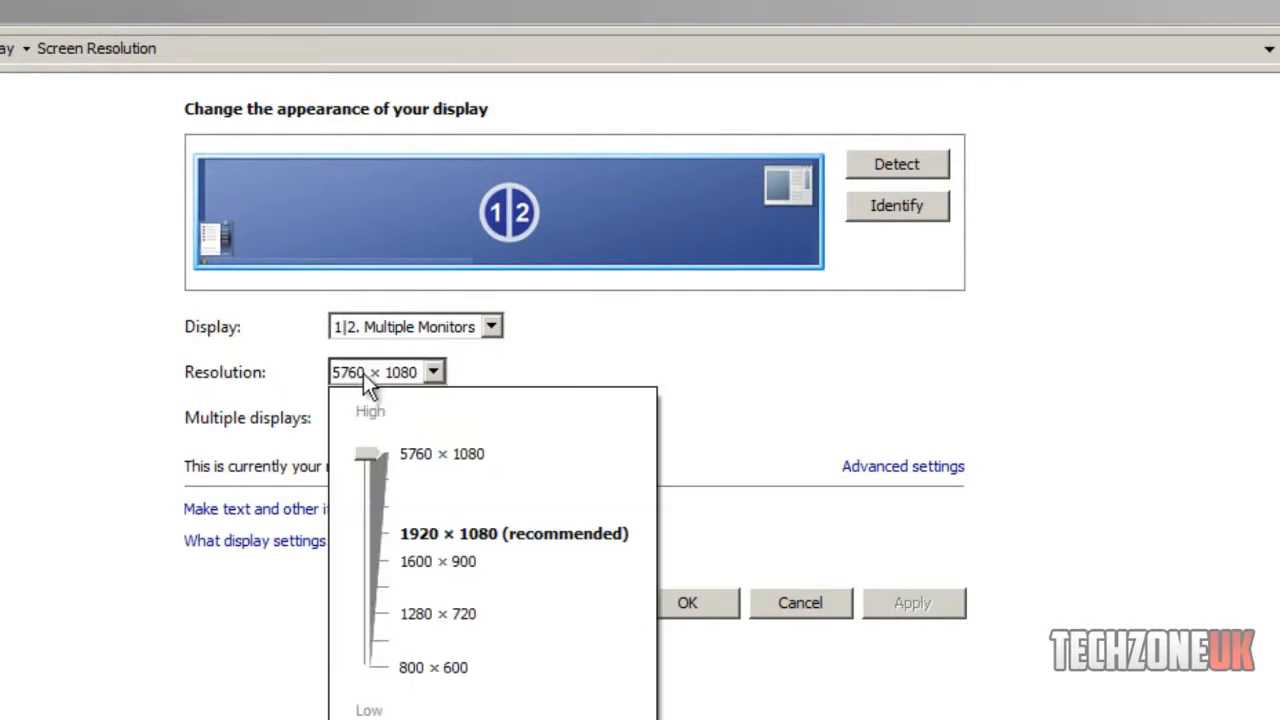
click(442, 452)
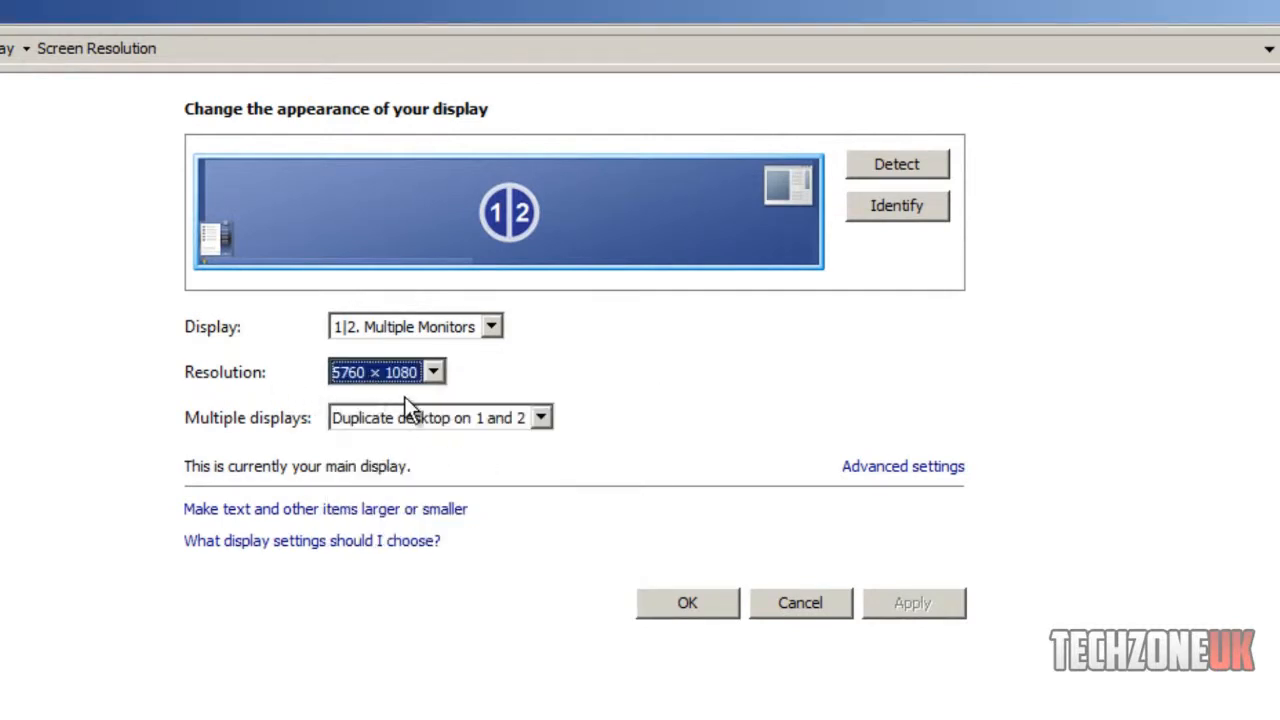
mouse_move(370, 400)
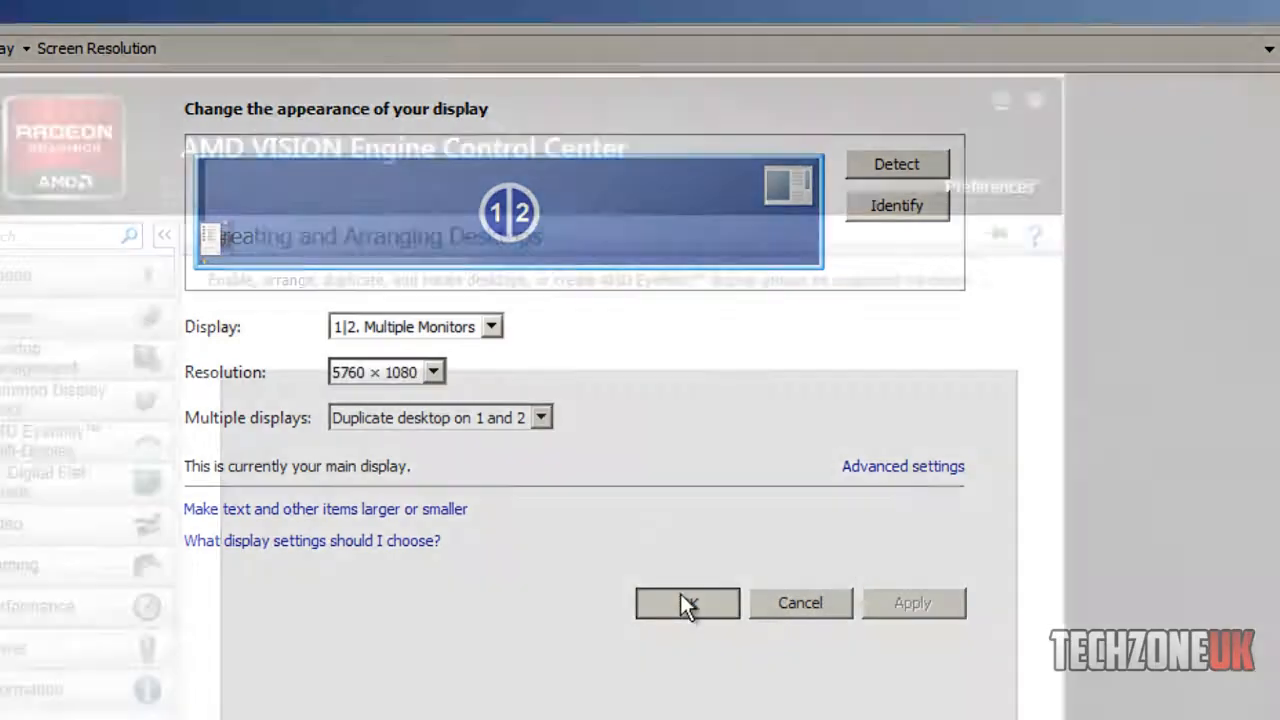
Close Screen Resolution and decline bezel compensation, leaving one wide desktop across three displays.
click(688, 602)
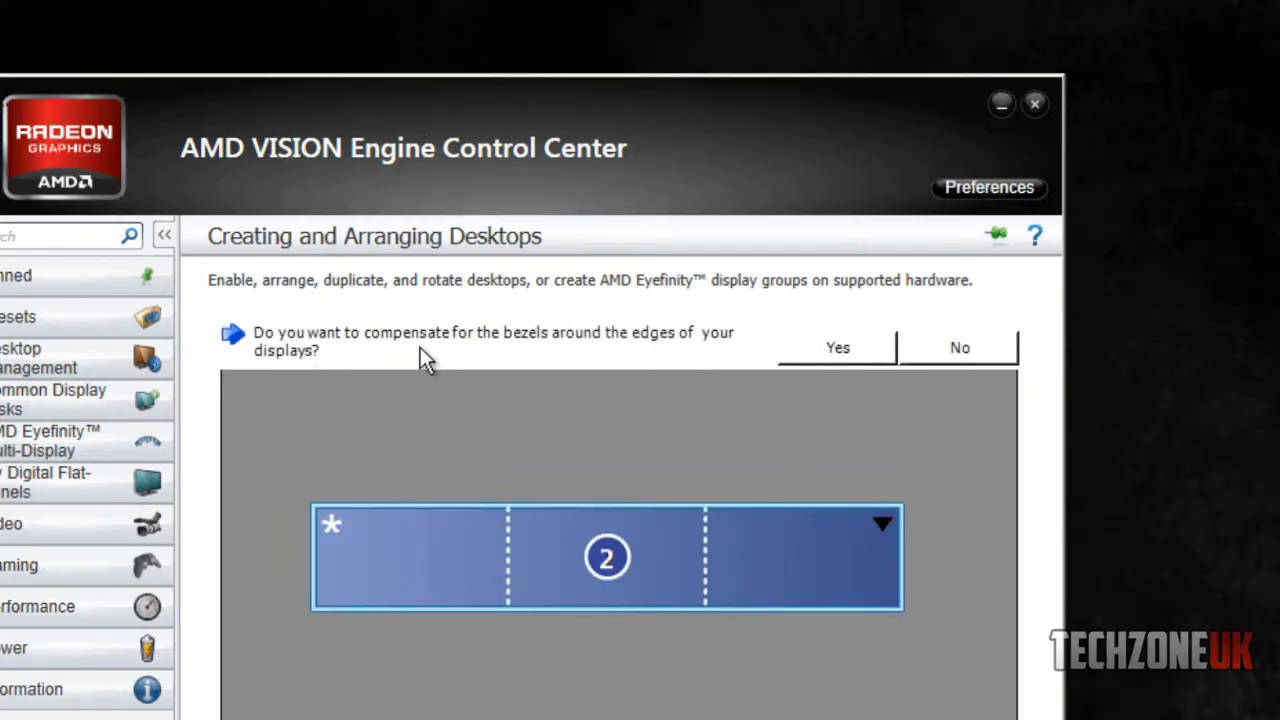
mouse_move(476, 356)
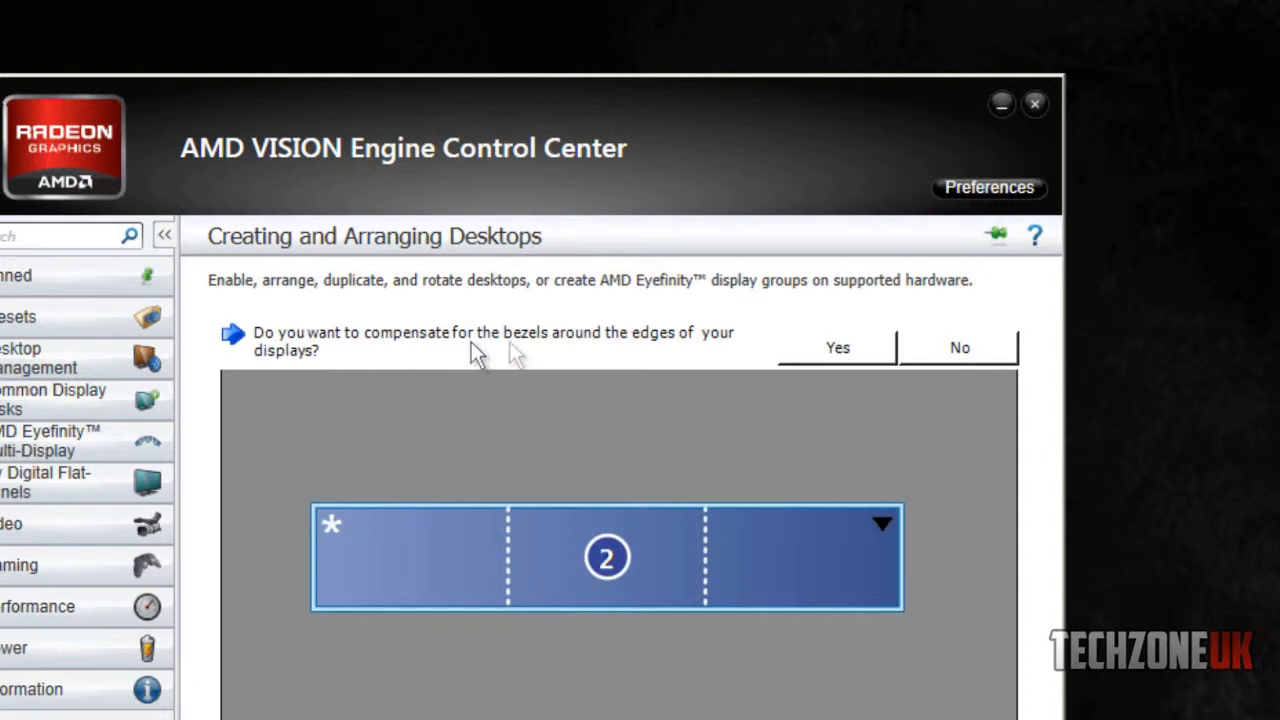
click(958, 348)
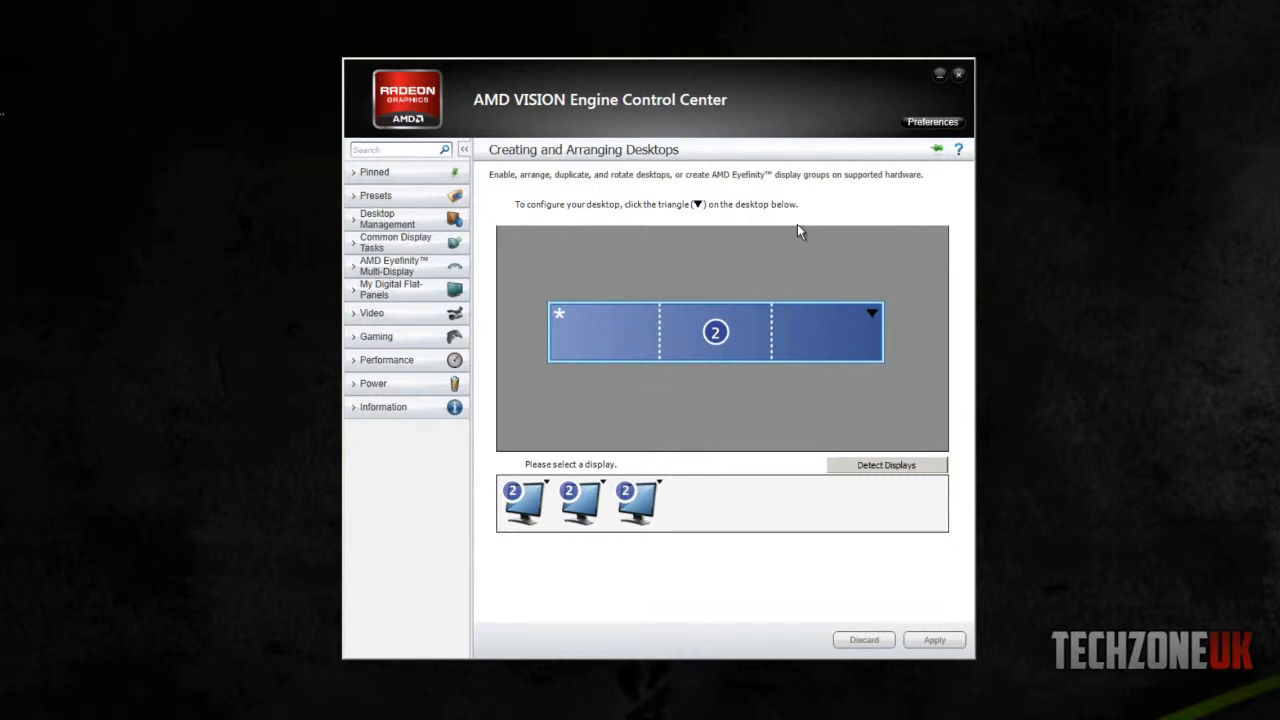
mouse_move(808, 216)
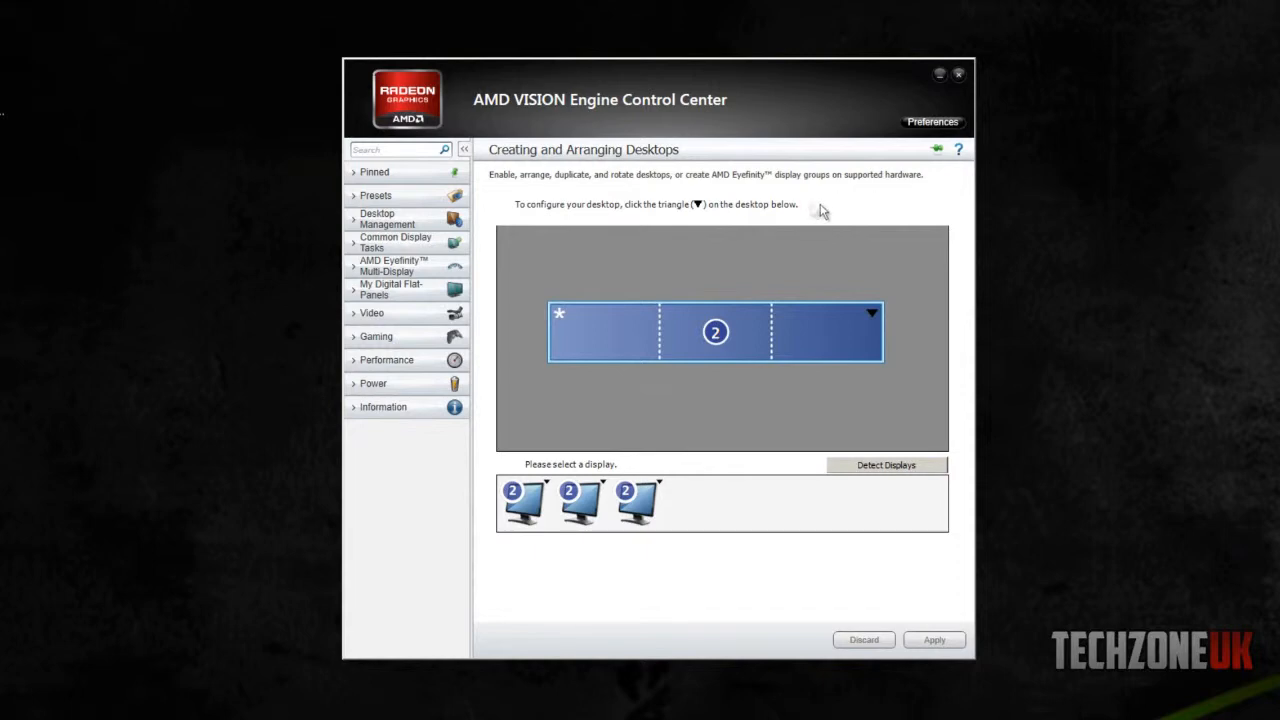
mouse_move(816, 200)
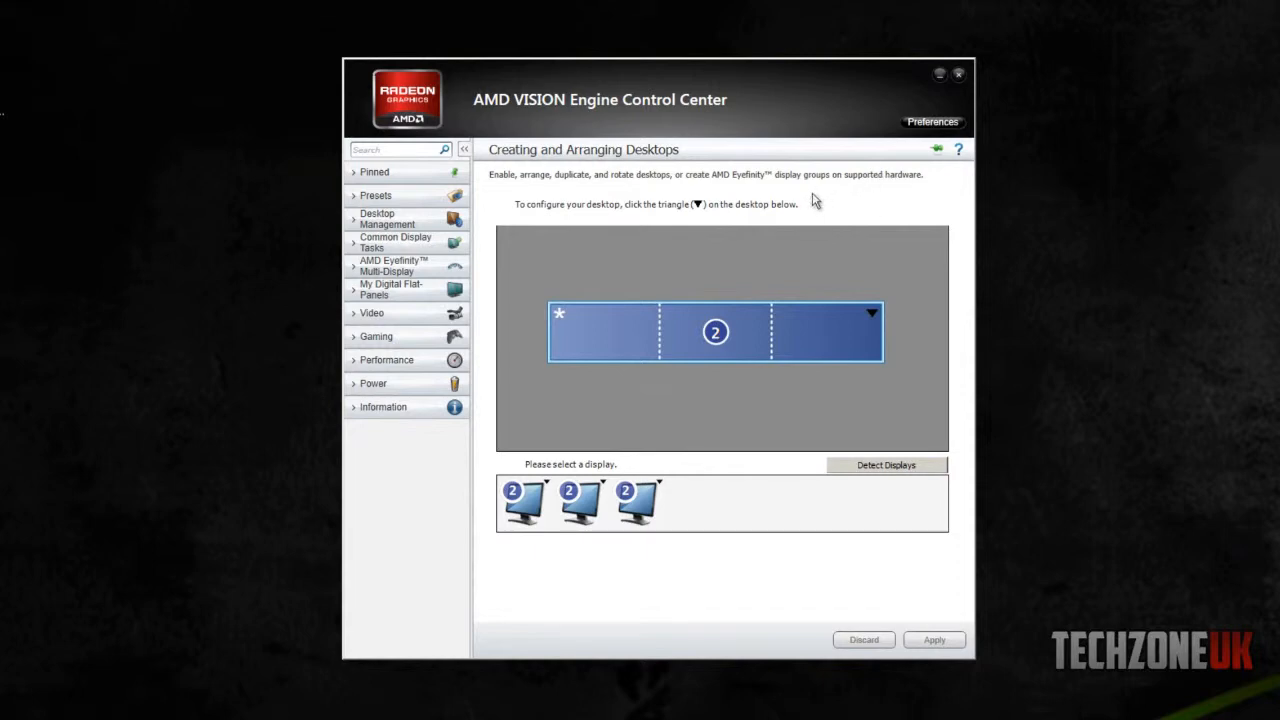
mouse_move(780, 224)
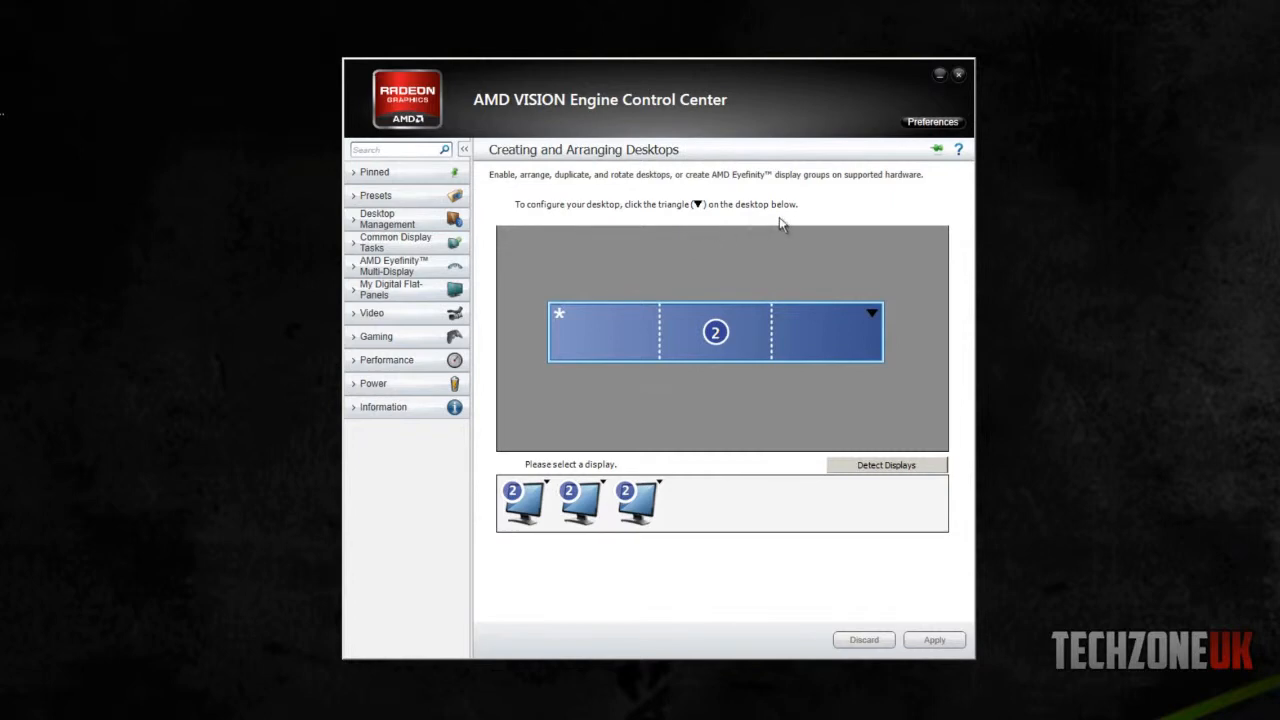
mouse_move(724, 316)
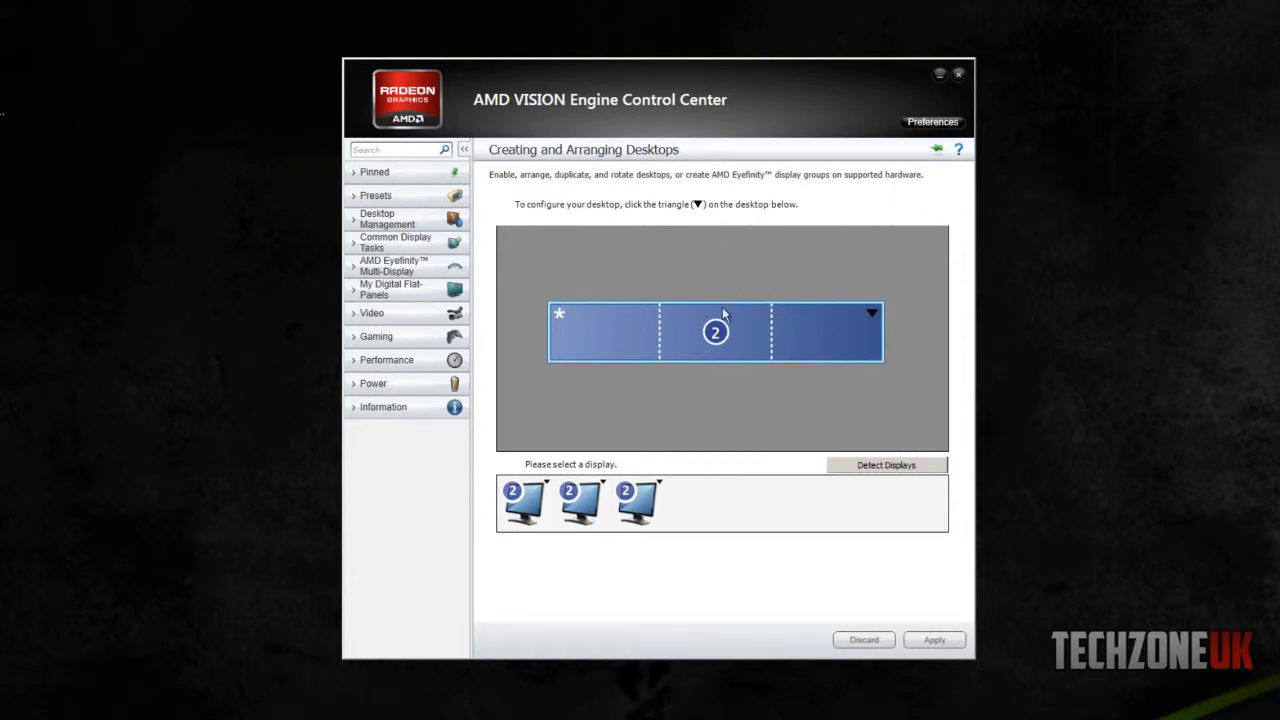
mouse_move(636, 340)
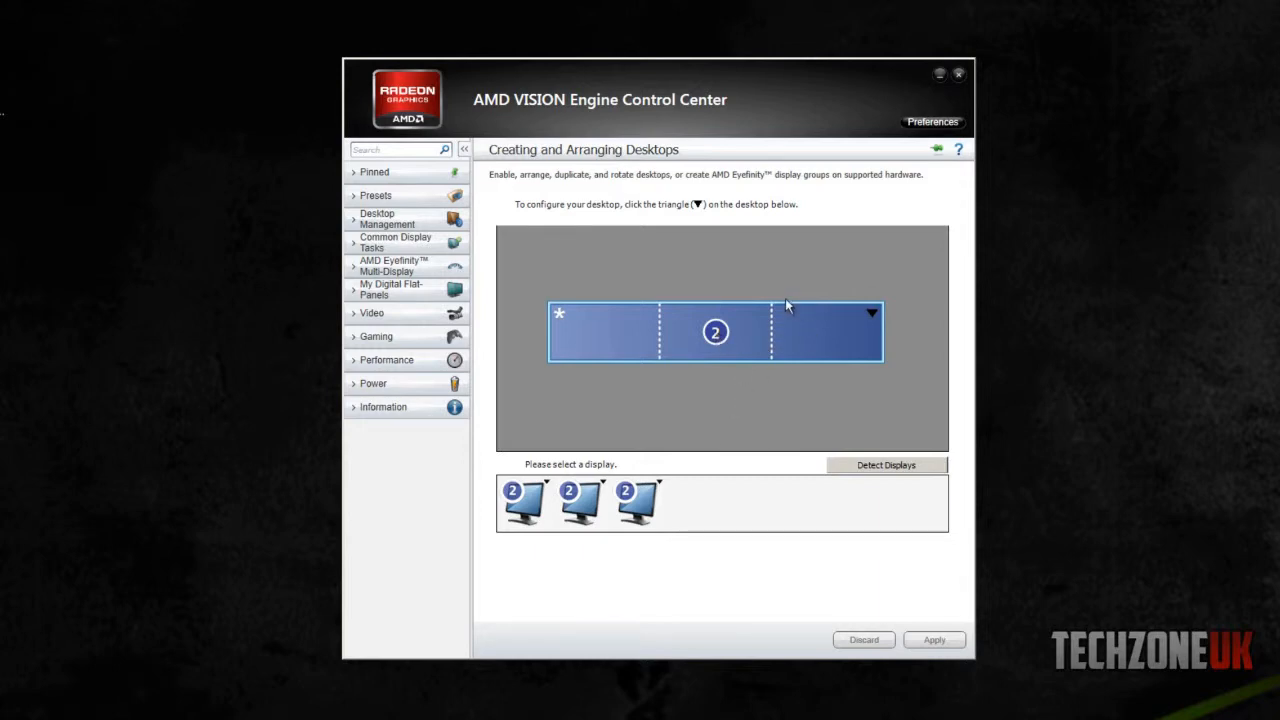
mouse_move(820, 332)
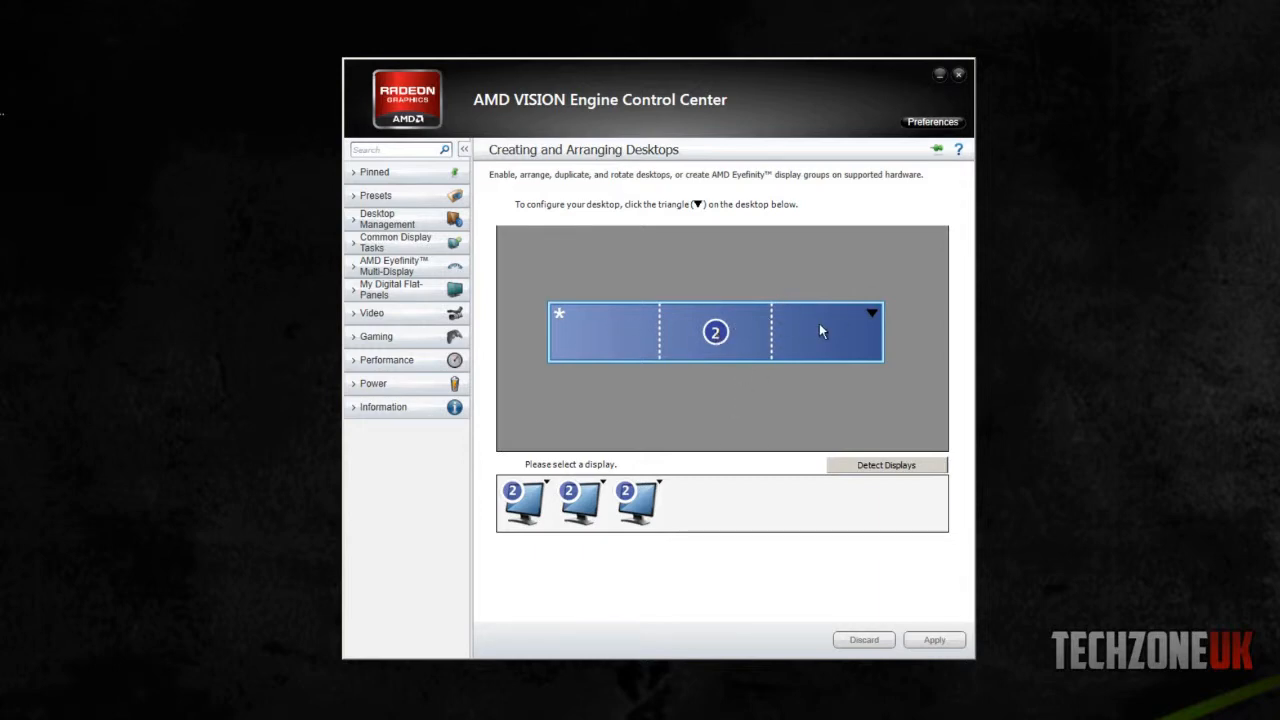
mouse_move(820, 344)
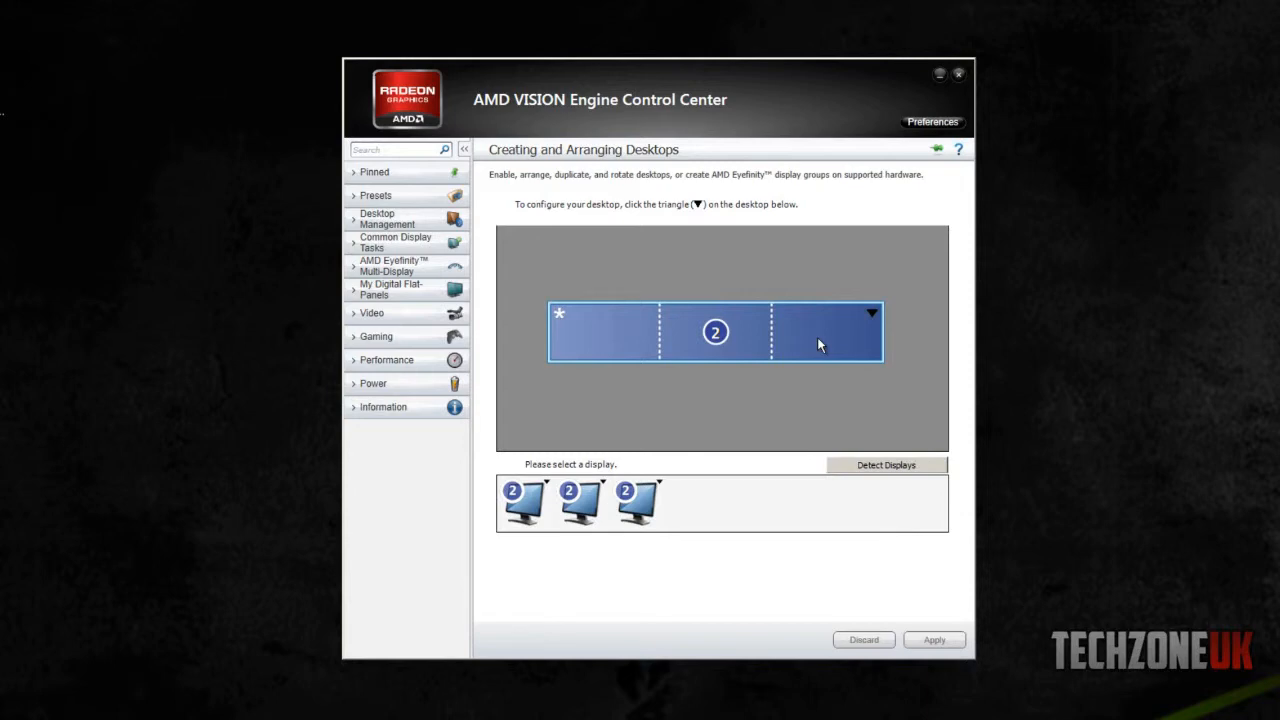
mouse_move(632, 356)
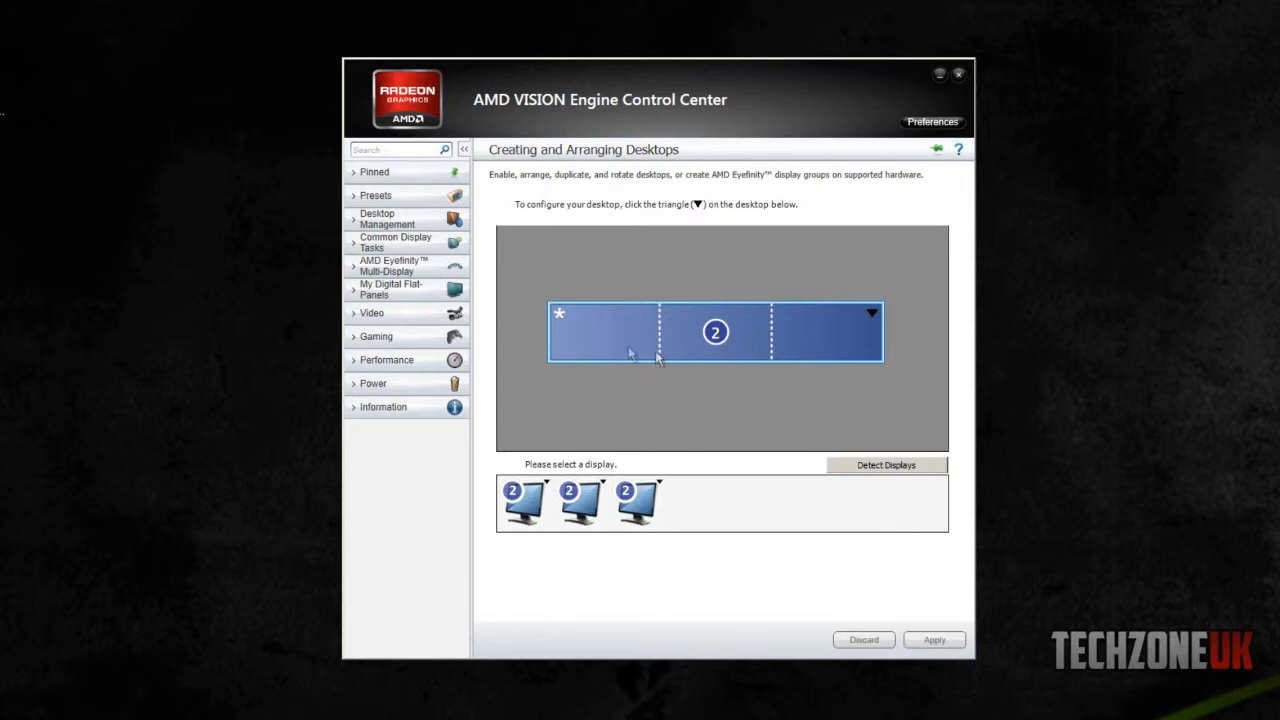
mouse_move(616, 348)
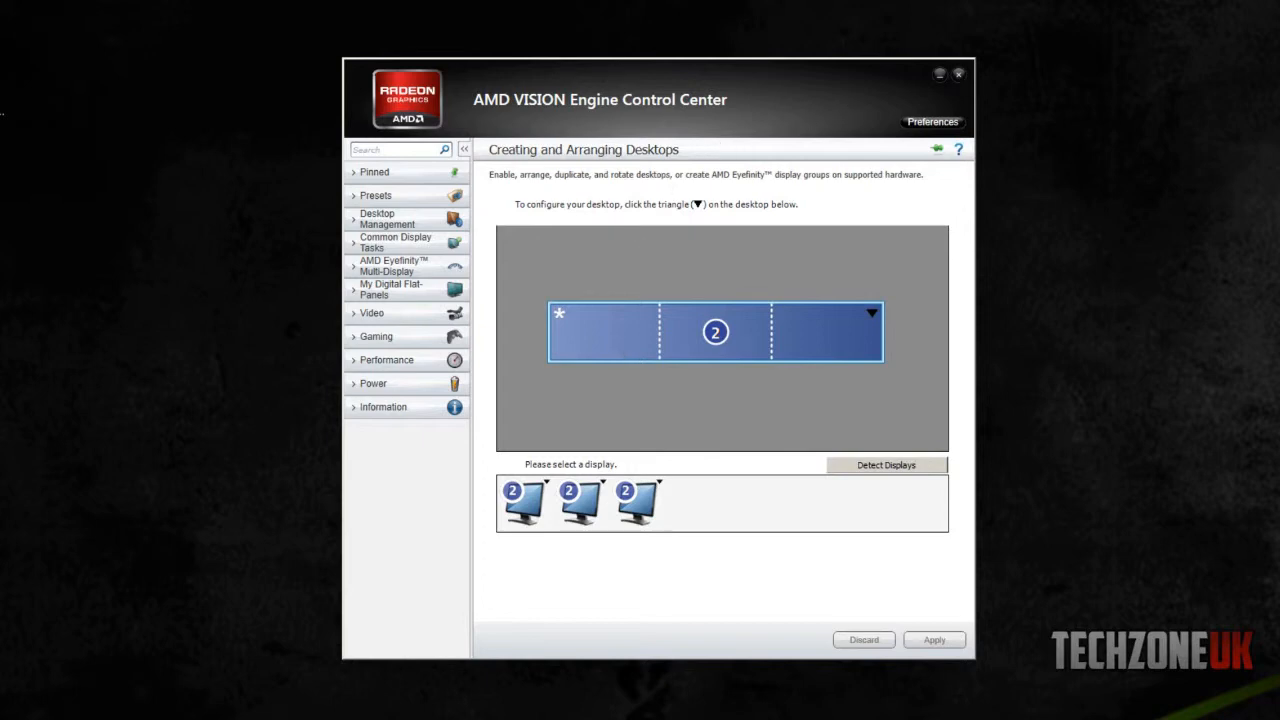
mouse_move(784, 94)
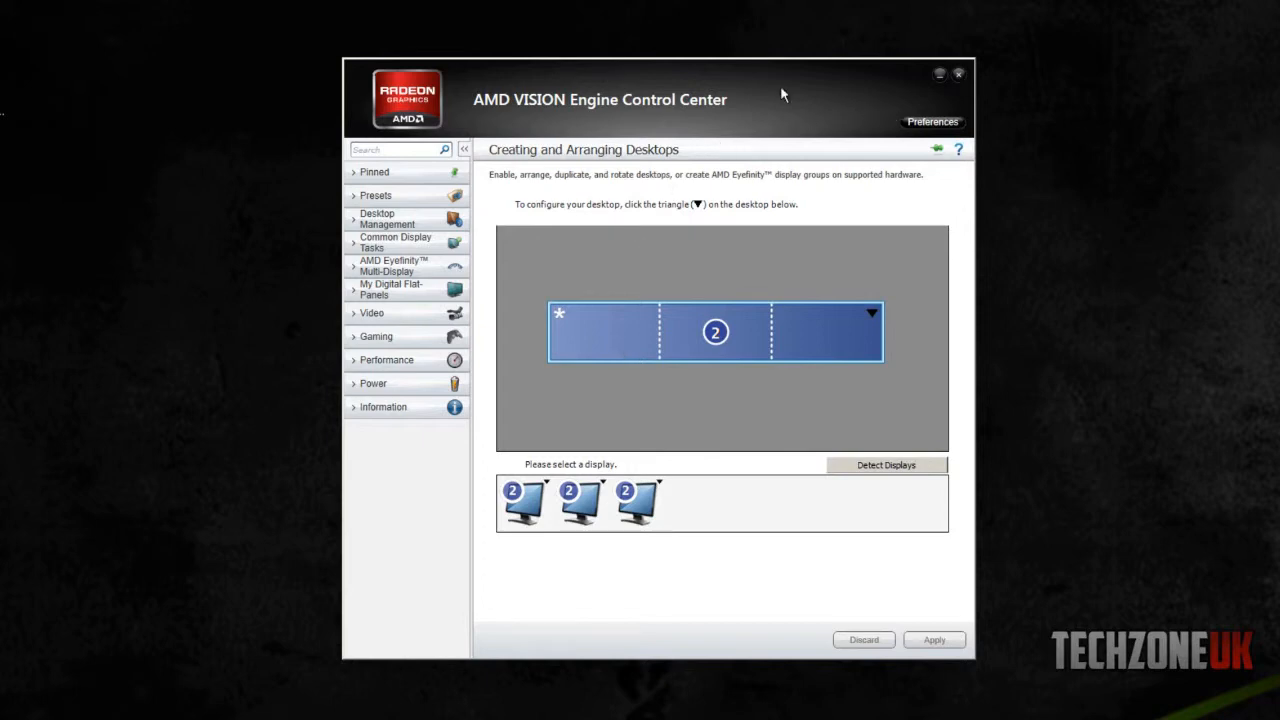